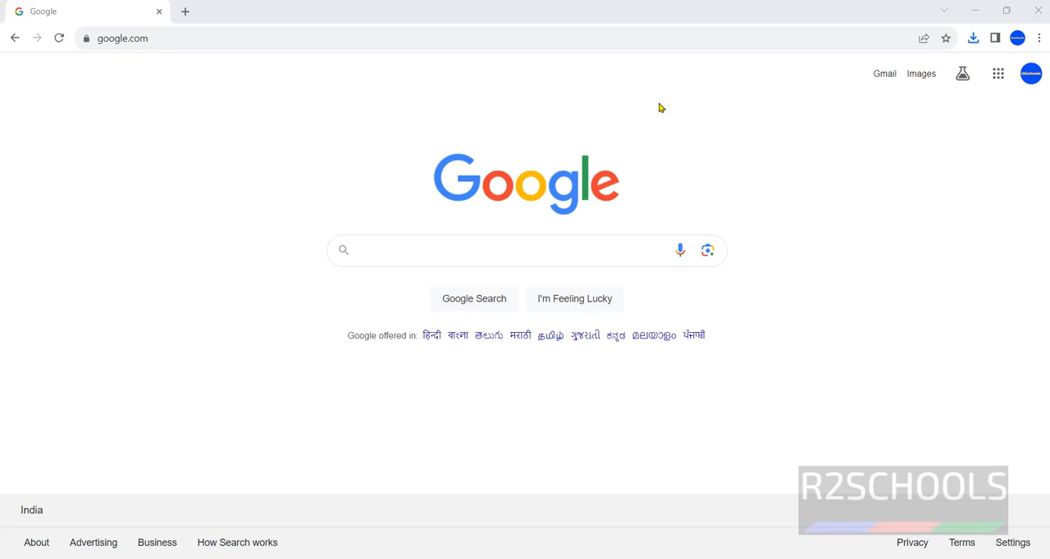
{"action": "mouse_move", "coordinate": [493, 128]}
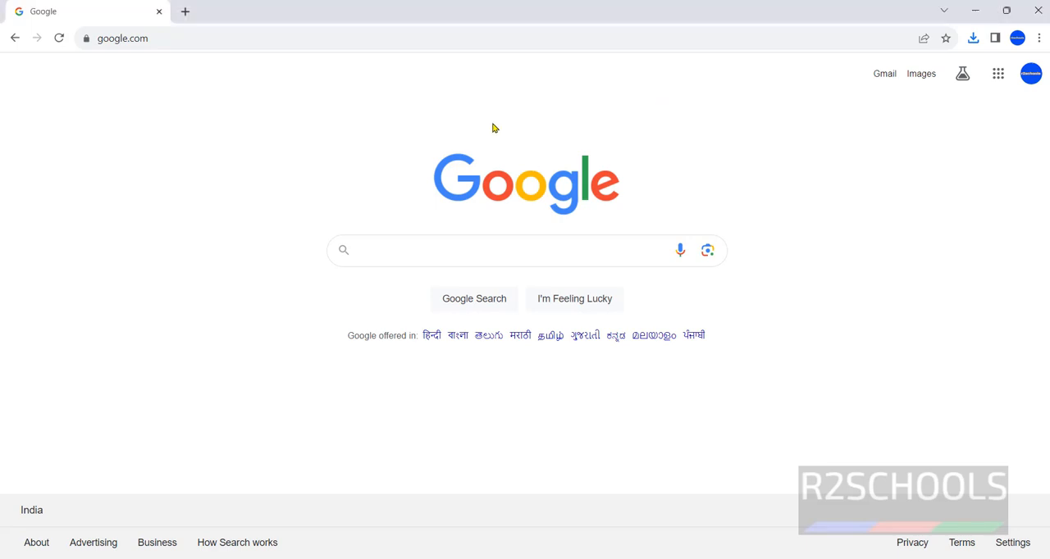
{"action": "mouse_move", "coordinate": [425, 236]}
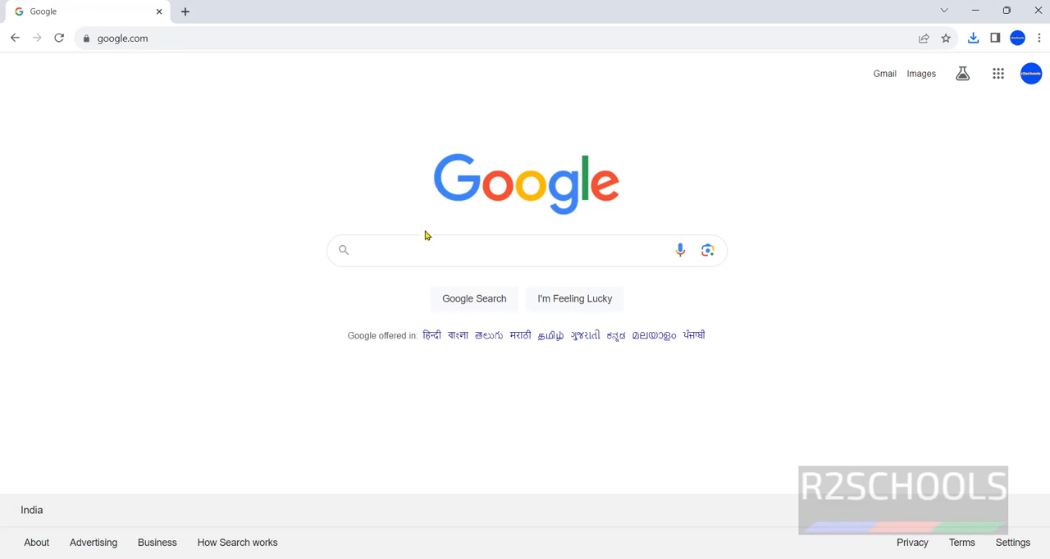
Search Google for 'mobaxterm'.
{"action": "type", "text": "mobaxterm"}
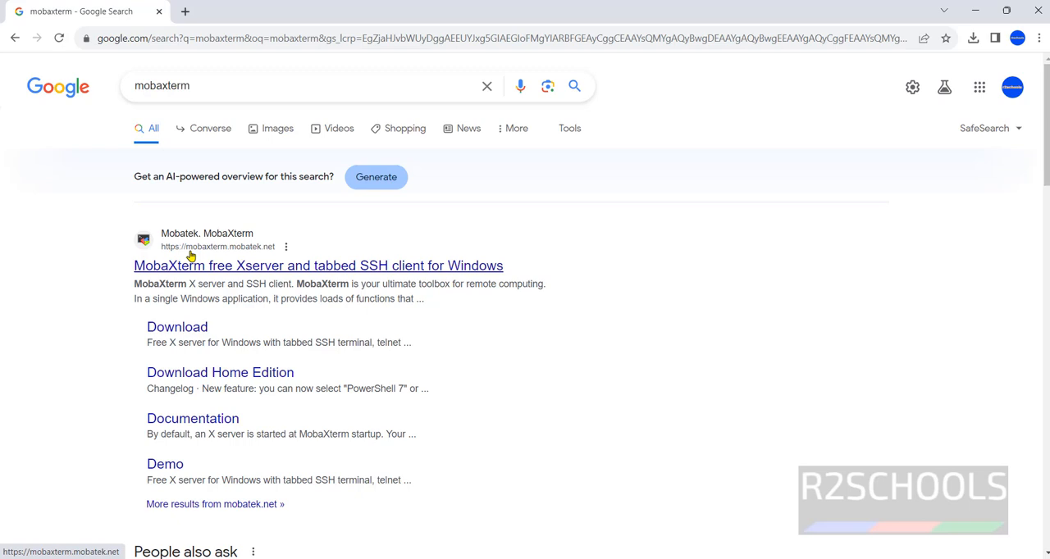
{"action": "mouse_move", "coordinate": [212, 256]}
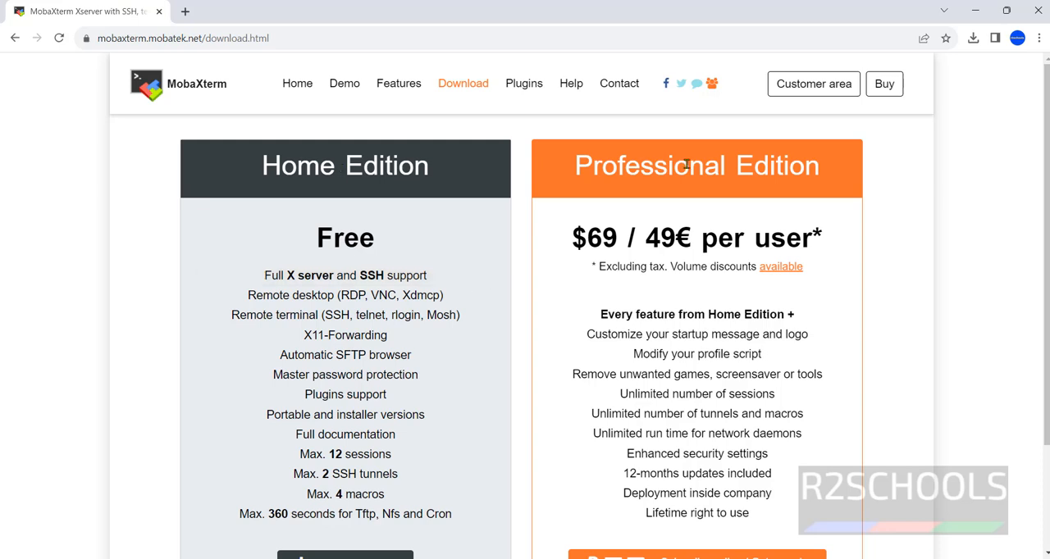
Download the MobaXterm Home Edition installer v23.4 from the download page.
{"action": "scroll", "scroll_direction": "down", "scroll_amount": 3}
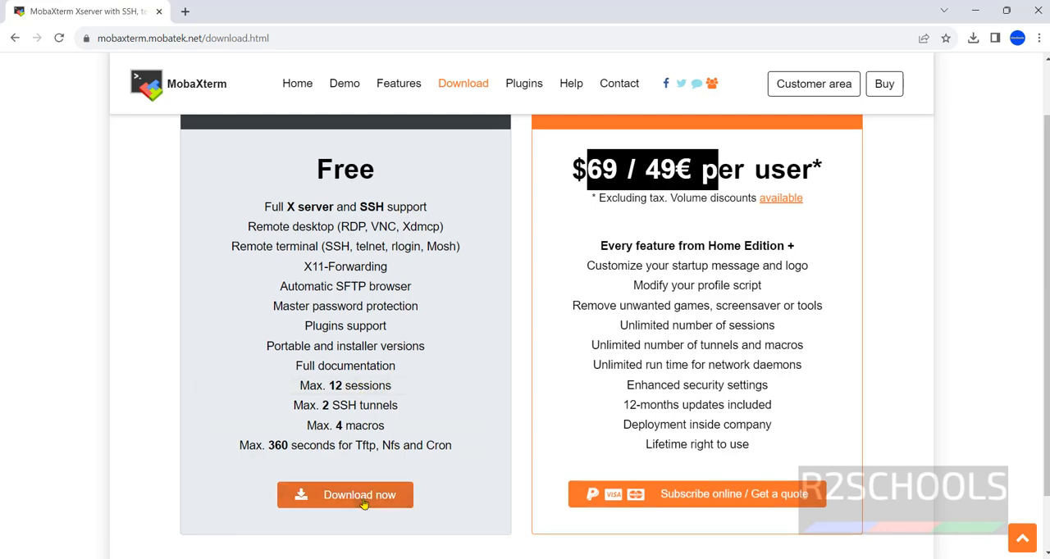
{"action": "left_click", "coordinate": [344, 495]}
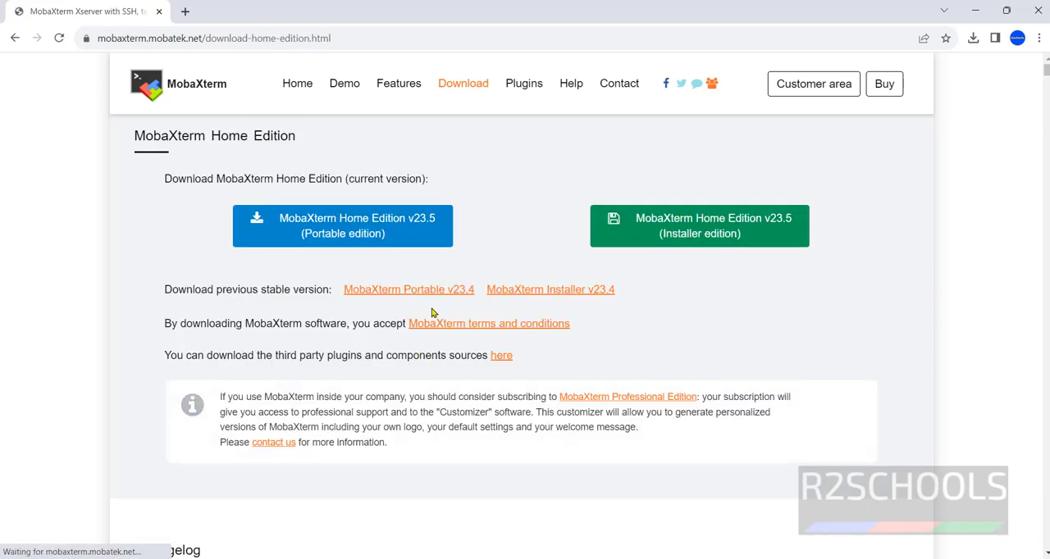
{"action": "left_click", "coordinate": [698, 226]}
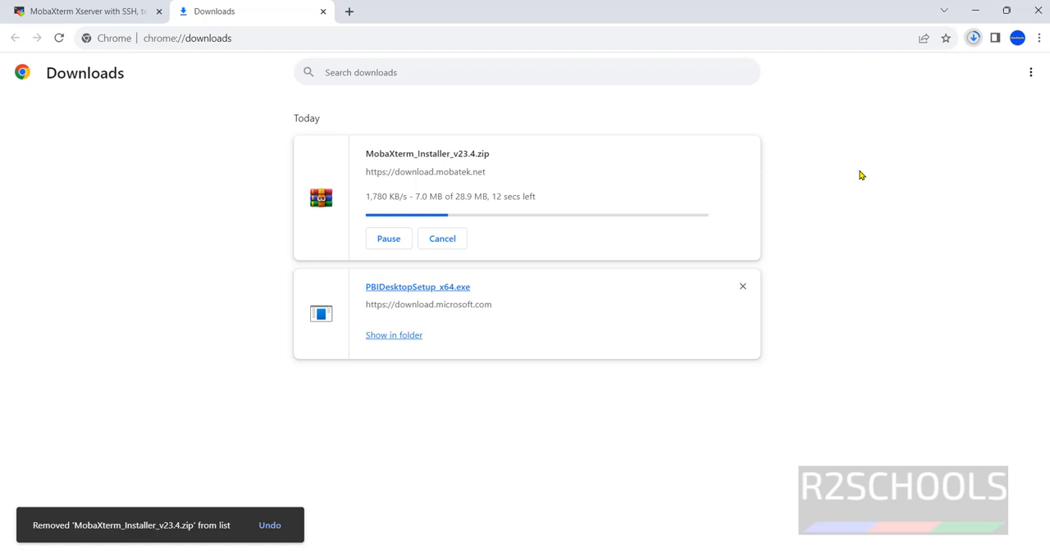
Show the finished MobaXterm installer zip in its Downloads folder.
{"action": "left_click", "coordinate": [742, 286]}
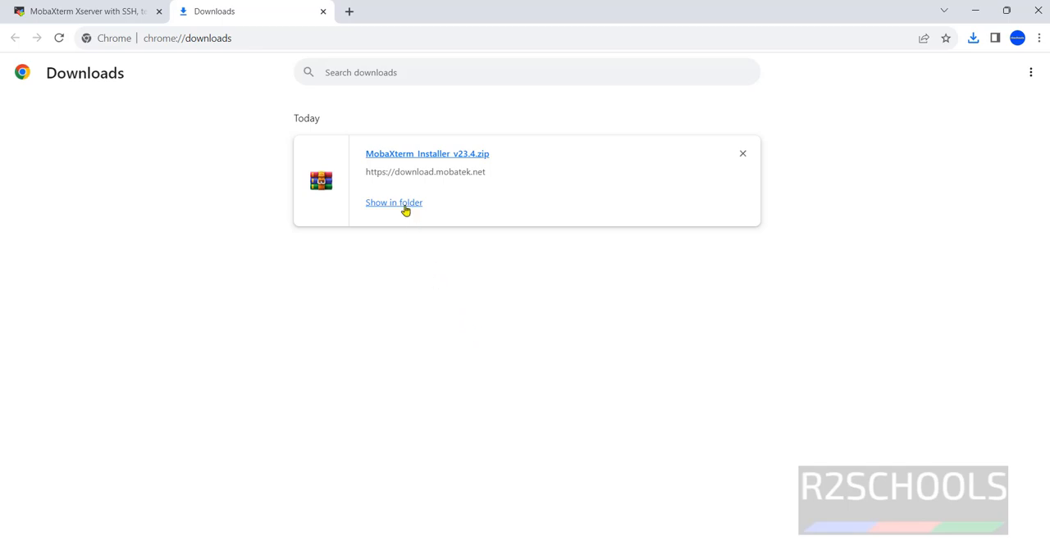
{"action": "left_click", "coordinate": [394, 203]}
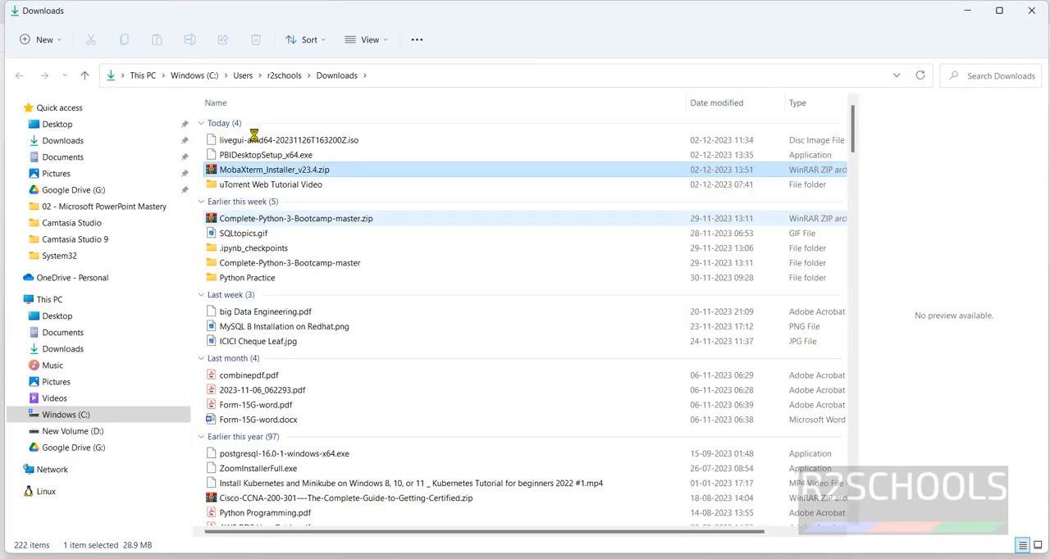
Extract the installer zip and select the .msi in MobaXterm_Installer_v23.4.
{"action": "right_click", "coordinate": [273, 169]}
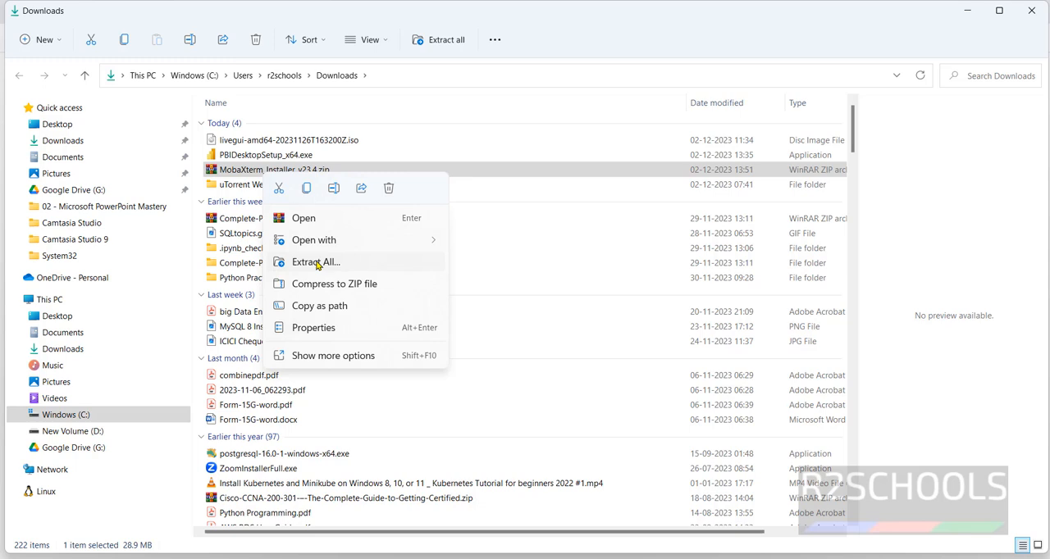
{"action": "left_click", "coordinate": [333, 355]}
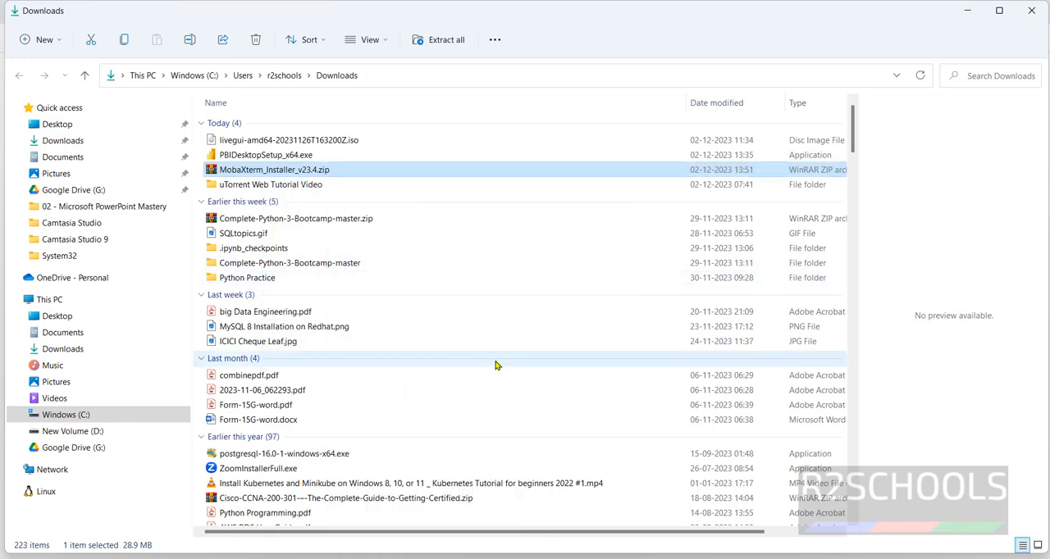
{"action": "double_click", "coordinate": [274, 169]}
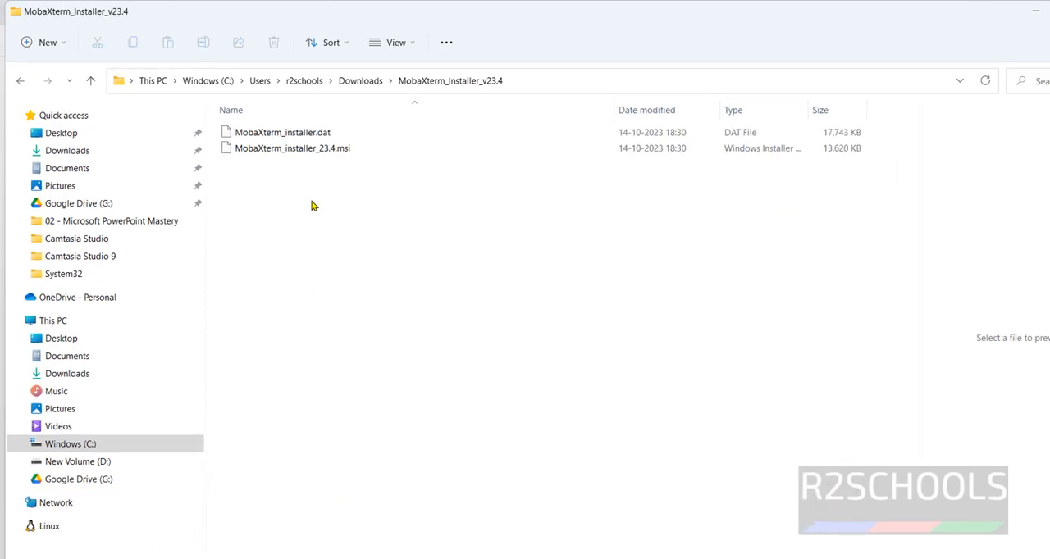
{"action": "left_click", "coordinate": [293, 148]}
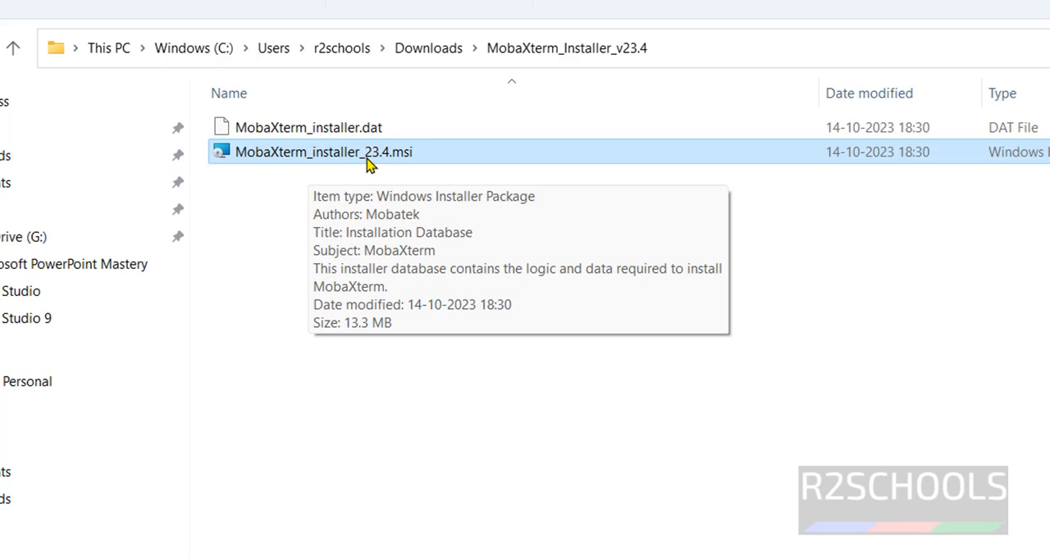
Run the MobaXterm .msi, accepting the license and default install folder, then finish.
{"action": "double_click", "coordinate": [324, 152]}
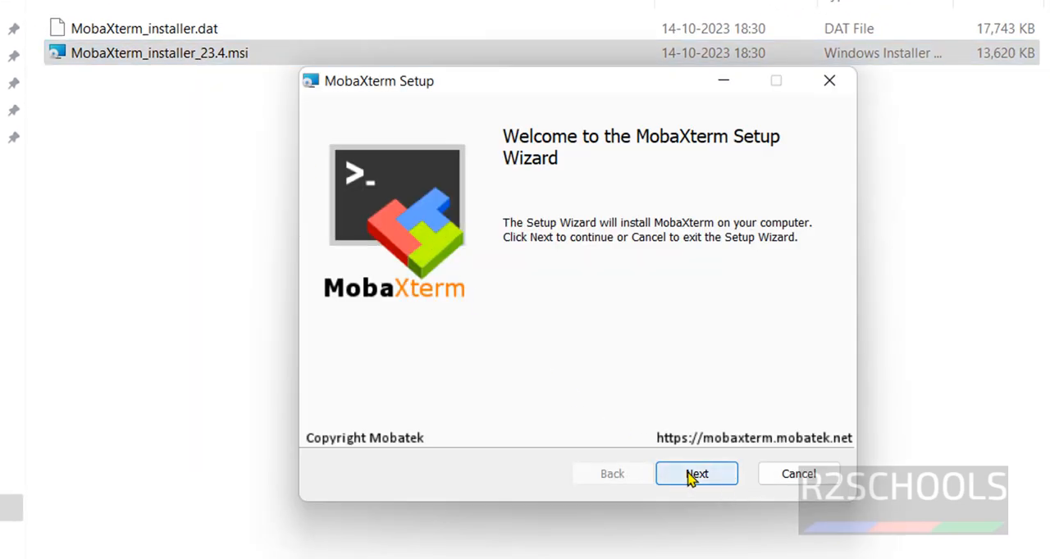
{"action": "left_click", "coordinate": [696, 475]}
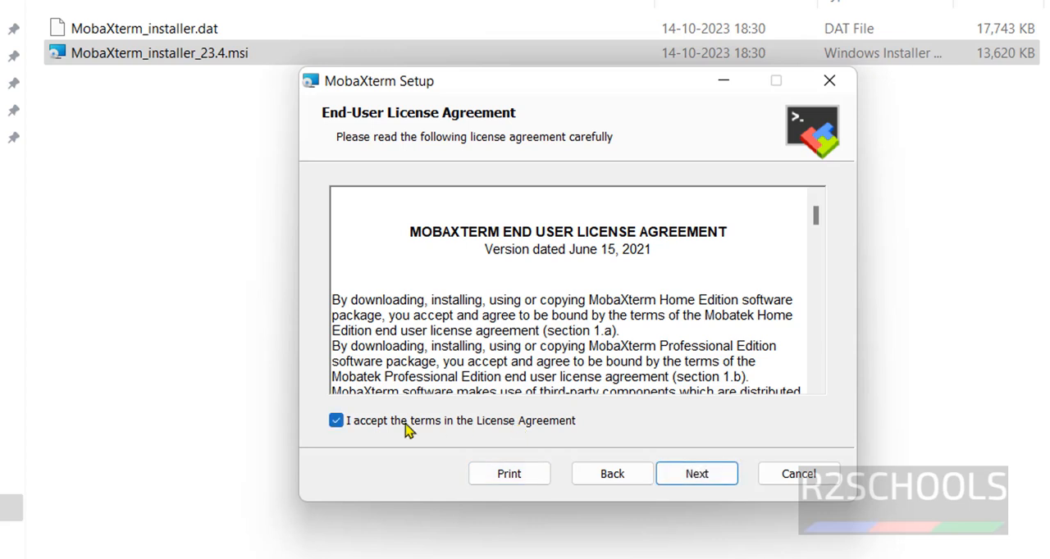
{"action": "mouse_move", "coordinate": [458, 450]}
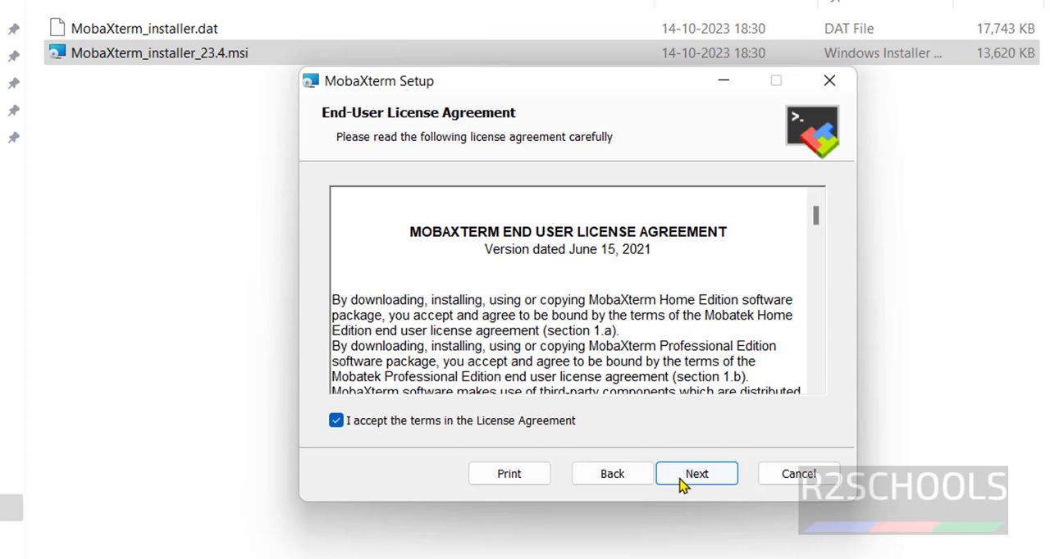
{"action": "left_click", "coordinate": [696, 473]}
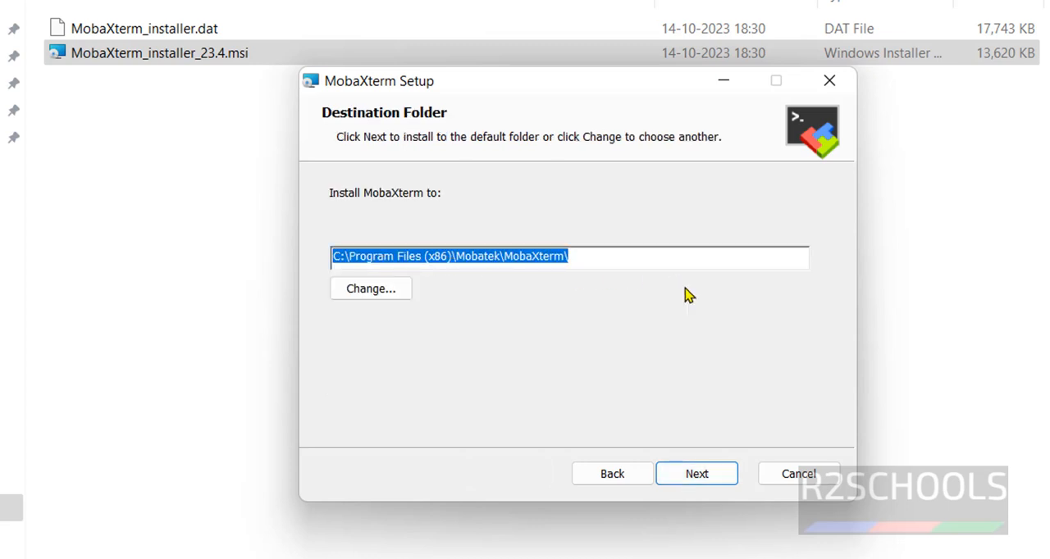
{"action": "mouse_move", "coordinate": [370, 289]}
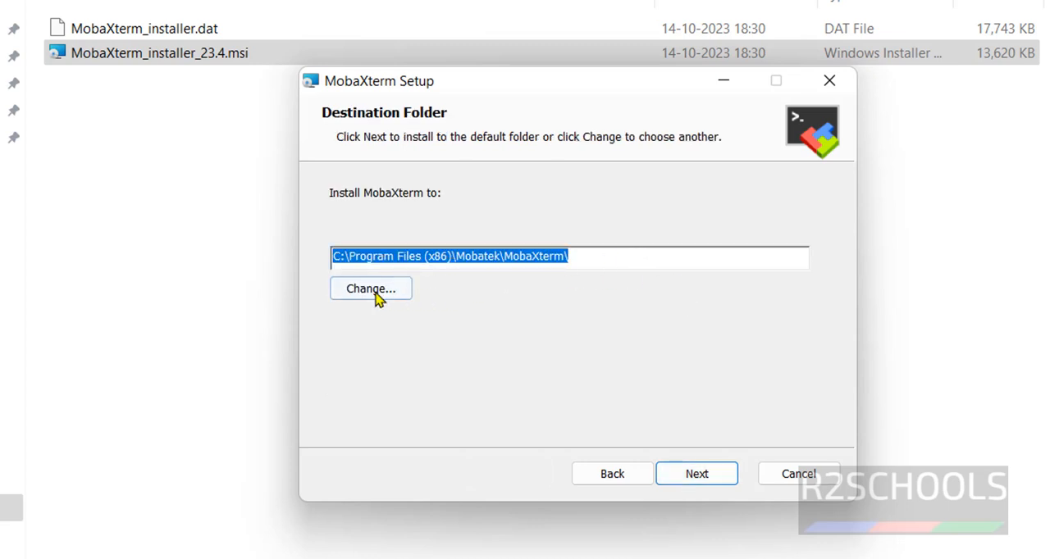
{"action": "mouse_move", "coordinate": [696, 474]}
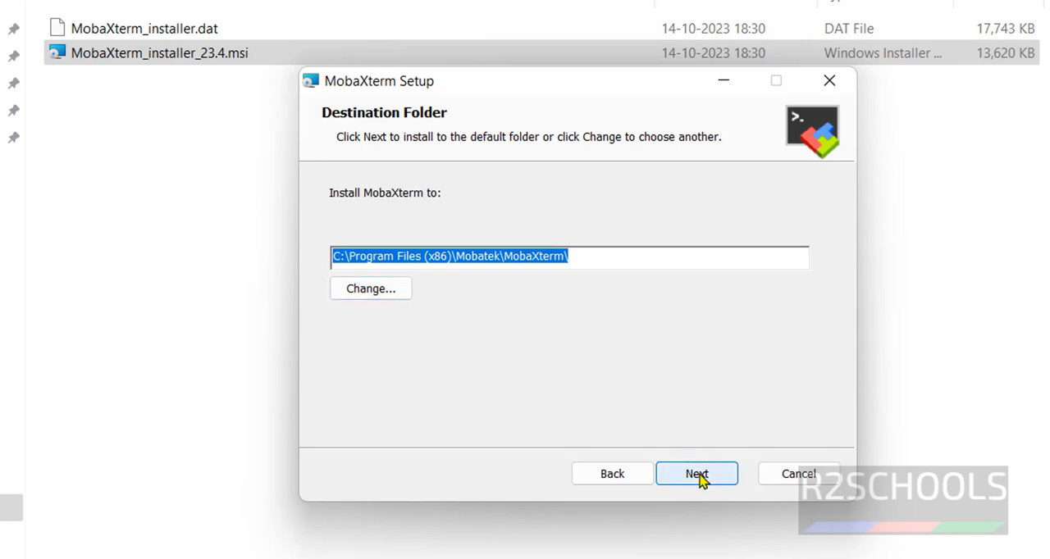
{"action": "left_click", "coordinate": [696, 474]}
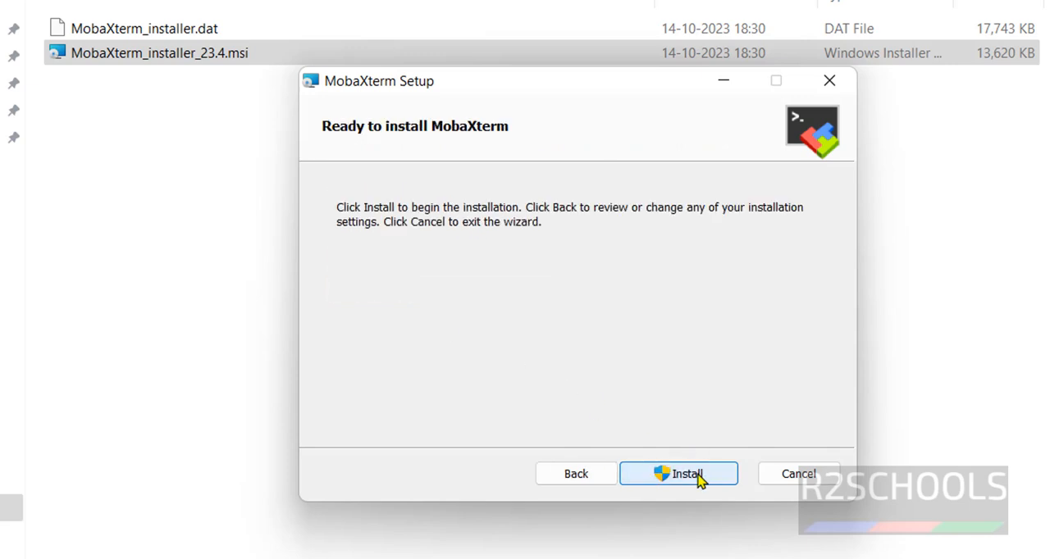
{"action": "mouse_move", "coordinate": [672, 480]}
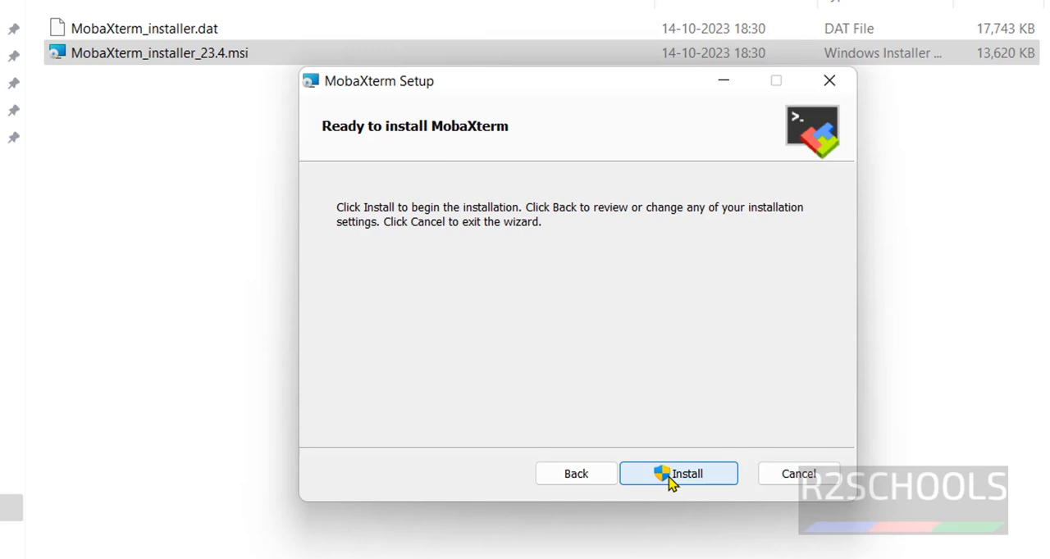
{"action": "left_click", "coordinate": [679, 473]}
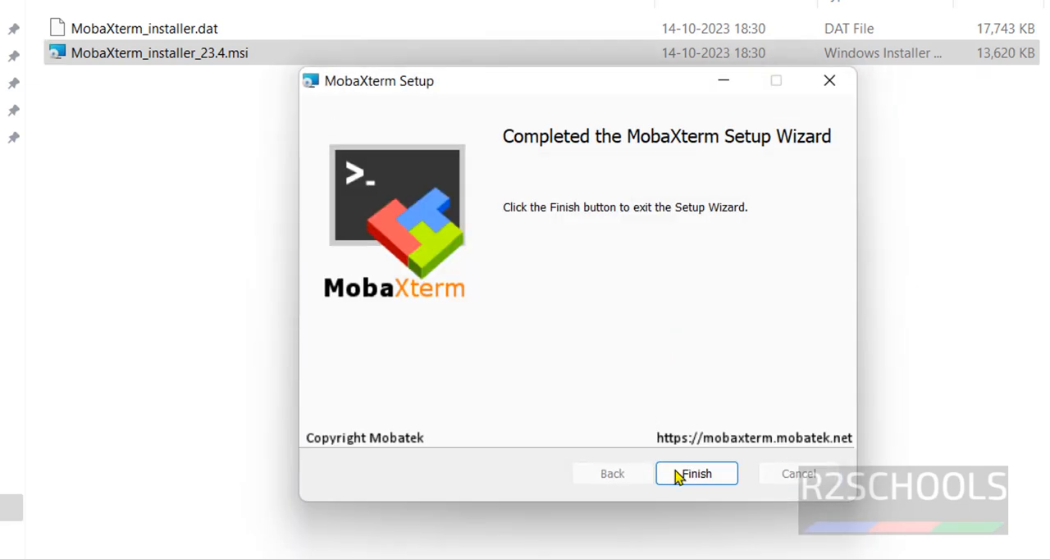
{"action": "mouse_move", "coordinate": [688, 483]}
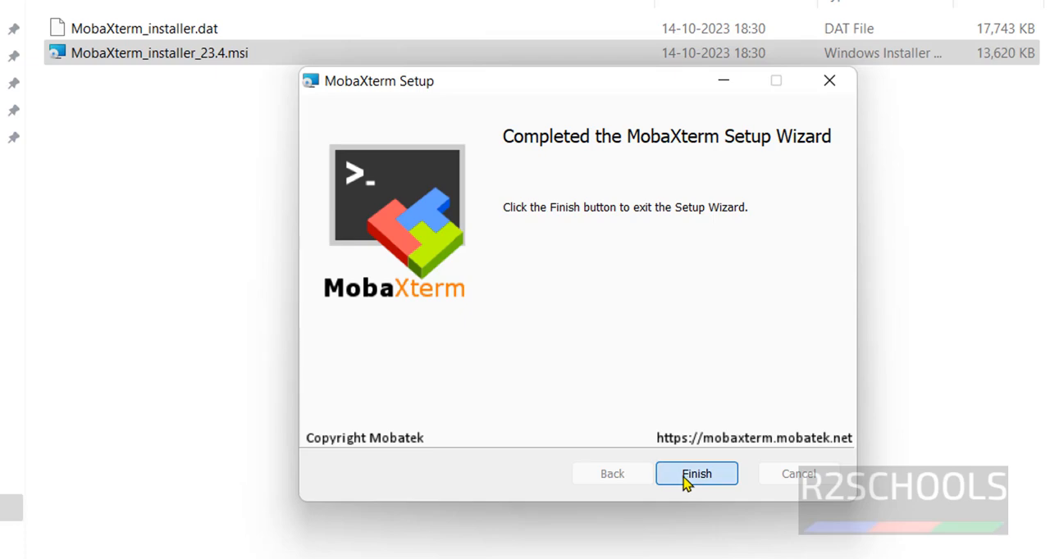
{"action": "left_click", "coordinate": [696, 473]}
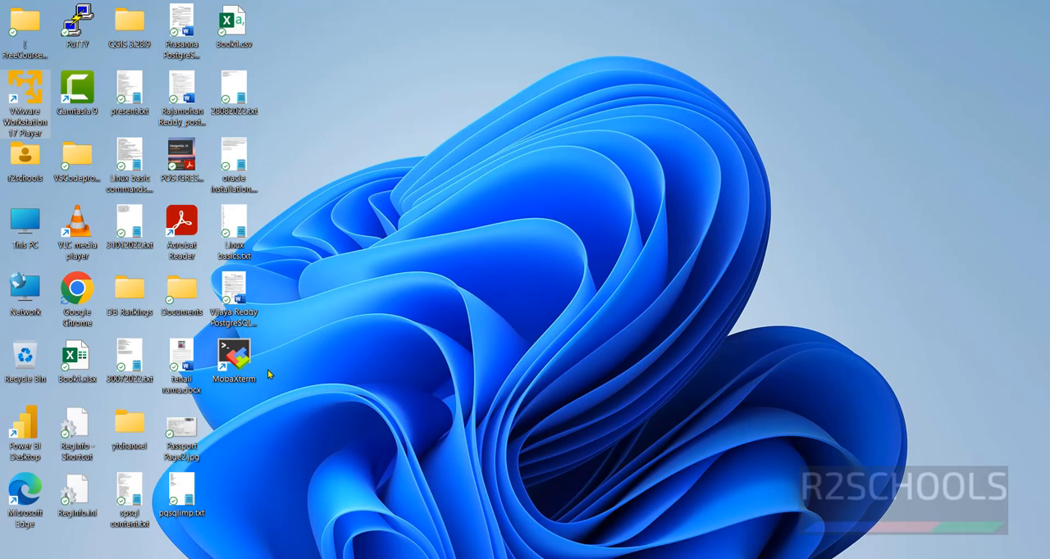
{"action": "mouse_move", "coordinate": [327, 359]}
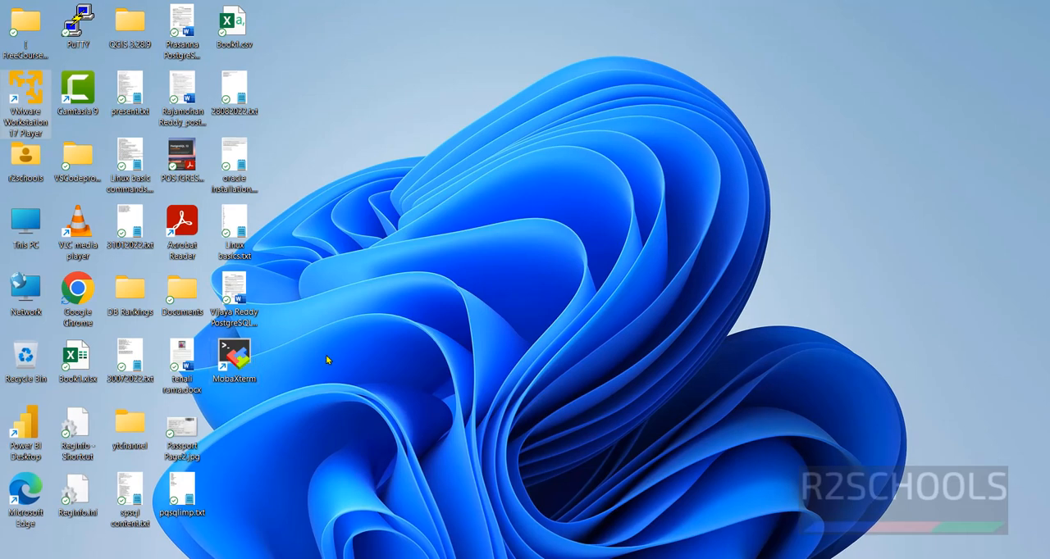
Search the Start menu for 'mob' to launch MobaXterm.
{"action": "double_click", "coordinate": [233, 357]}
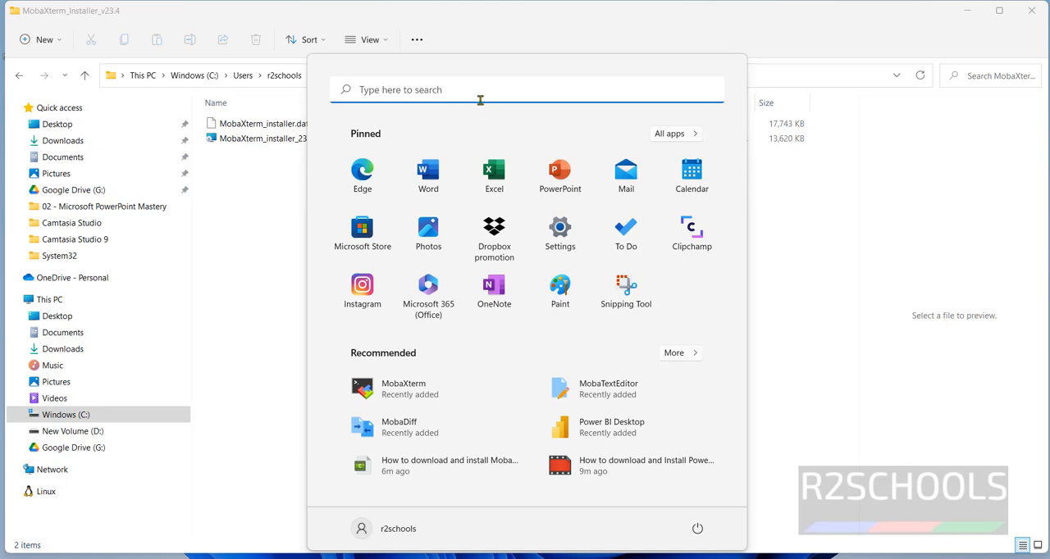
{"action": "type", "text": "mob"}
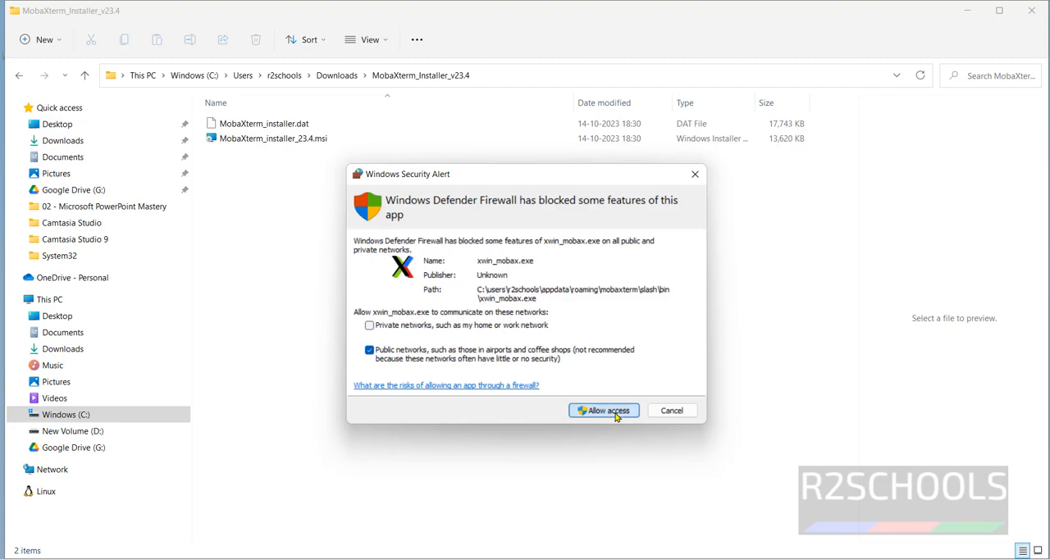
Allow MobaXterm through the firewall, maximize it, and expand PuTTY sessions.
{"action": "left_click", "coordinate": [603, 410]}
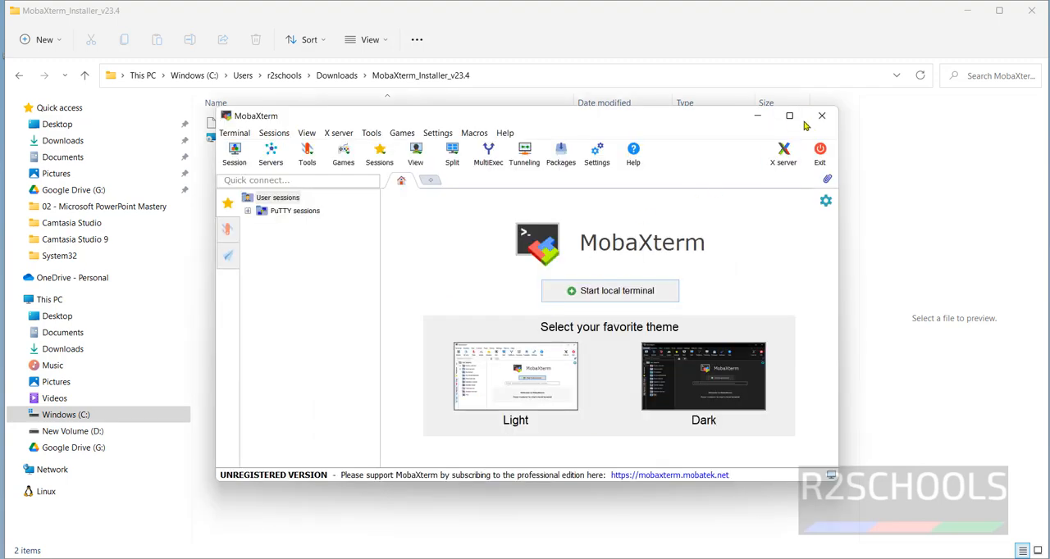
{"action": "left_click", "coordinate": [788, 116]}
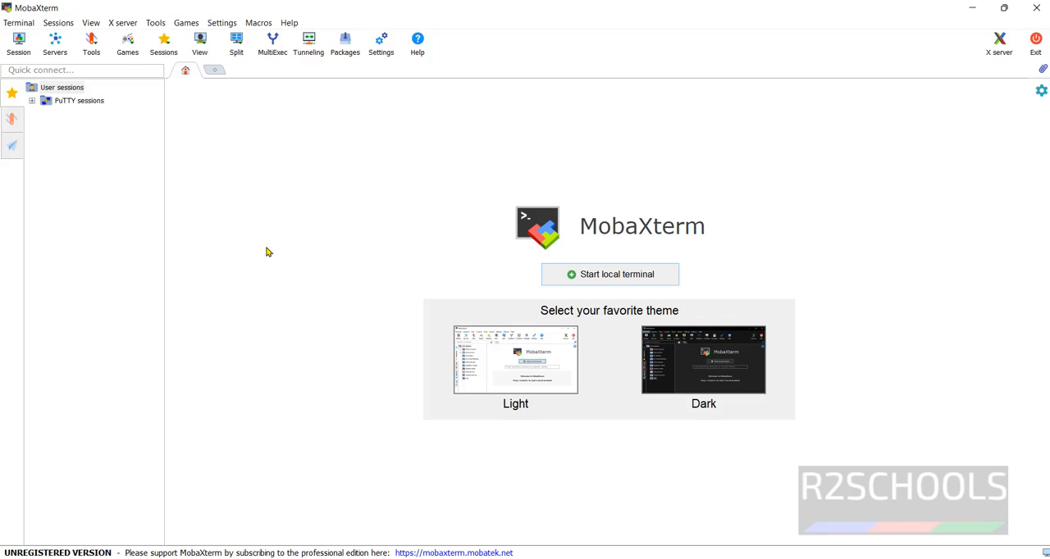
{"action": "left_click", "coordinate": [31, 100]}
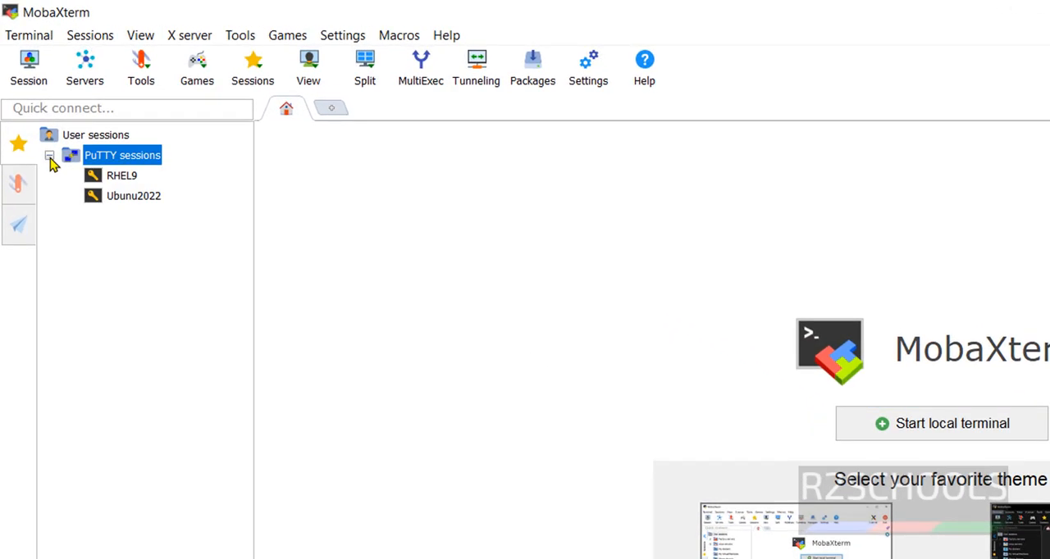
{"action": "mouse_move", "coordinate": [131, 139]}
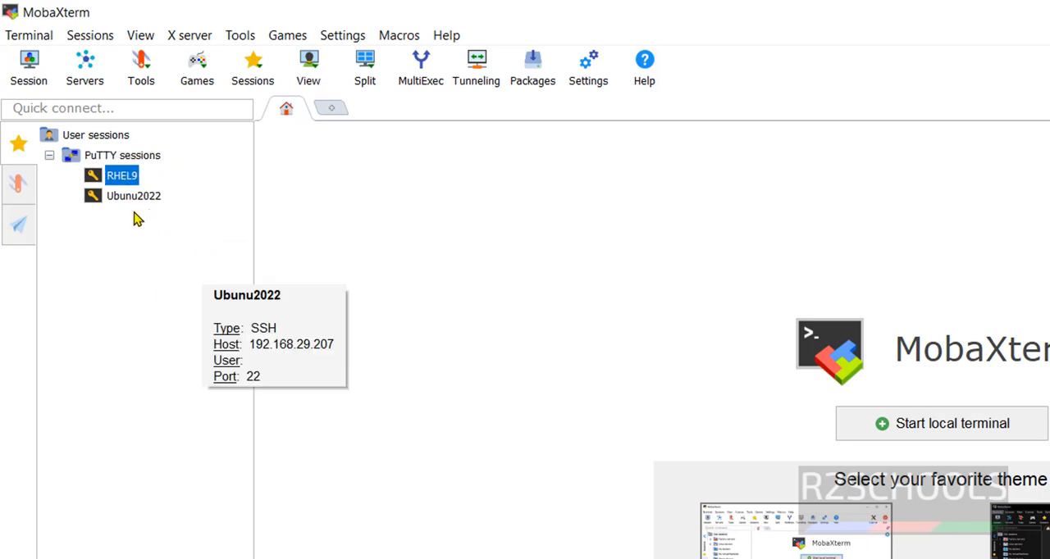
{"action": "mouse_move", "coordinate": [121, 175]}
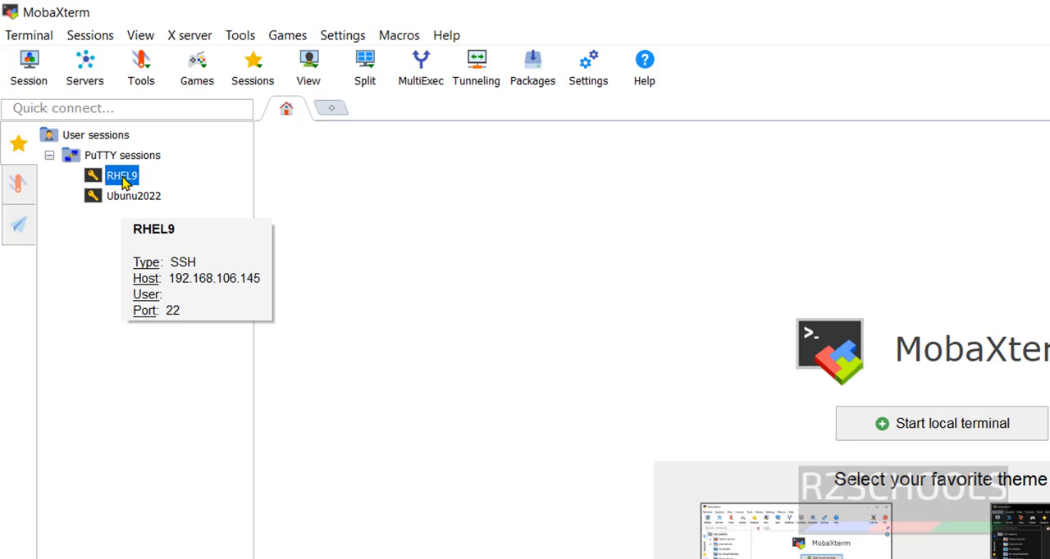
Delete the saved RHEL9 session from PuTTY sessions.
{"action": "right_click", "coordinate": [121, 175]}
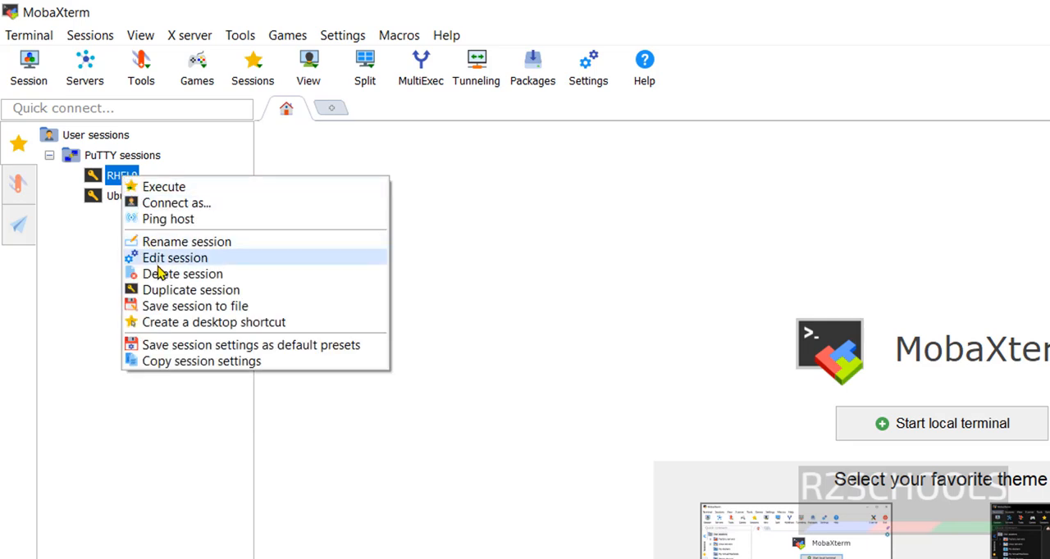
{"action": "left_click", "coordinate": [182, 273]}
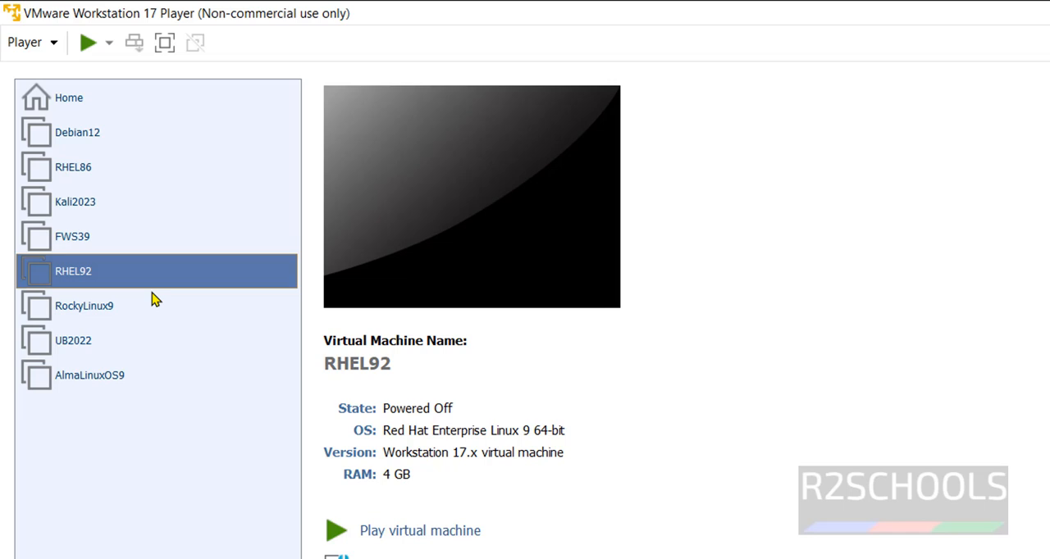
{"action": "mouse_move", "coordinate": [740, 388]}
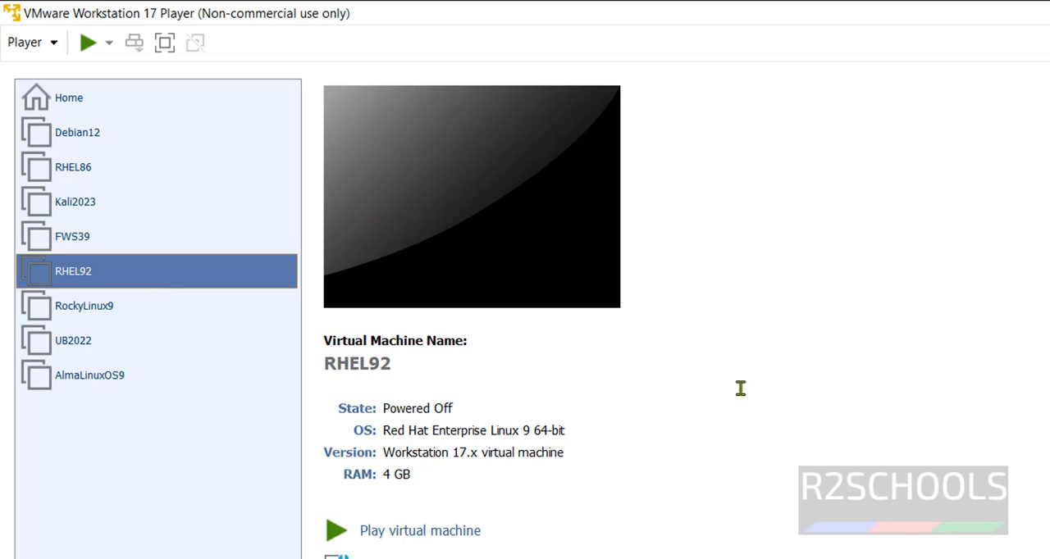
{"action": "mouse_move", "coordinate": [503, 514]}
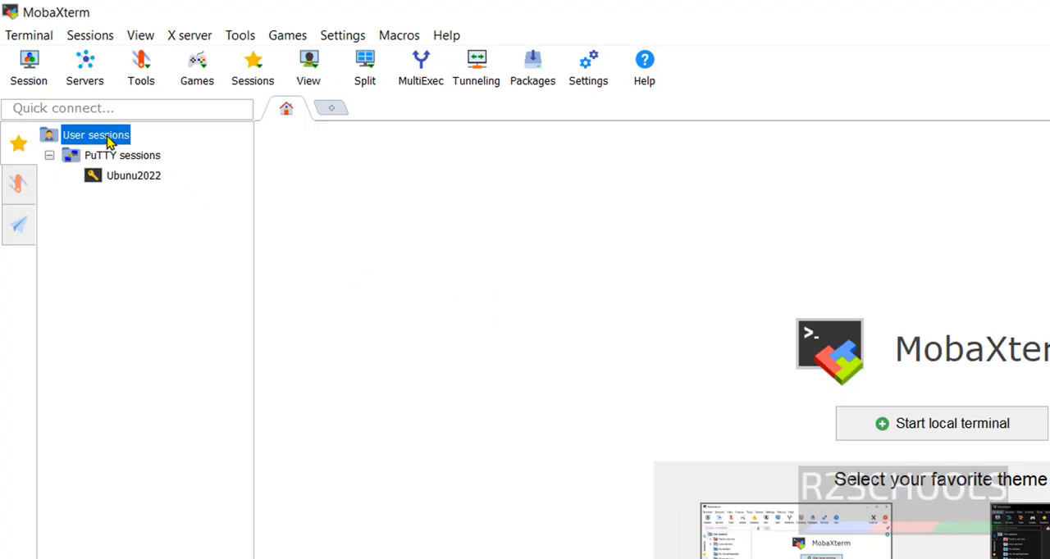
Start a new session from User sessions and choose SSH as its type.
{"action": "right_click", "coordinate": [95, 134]}
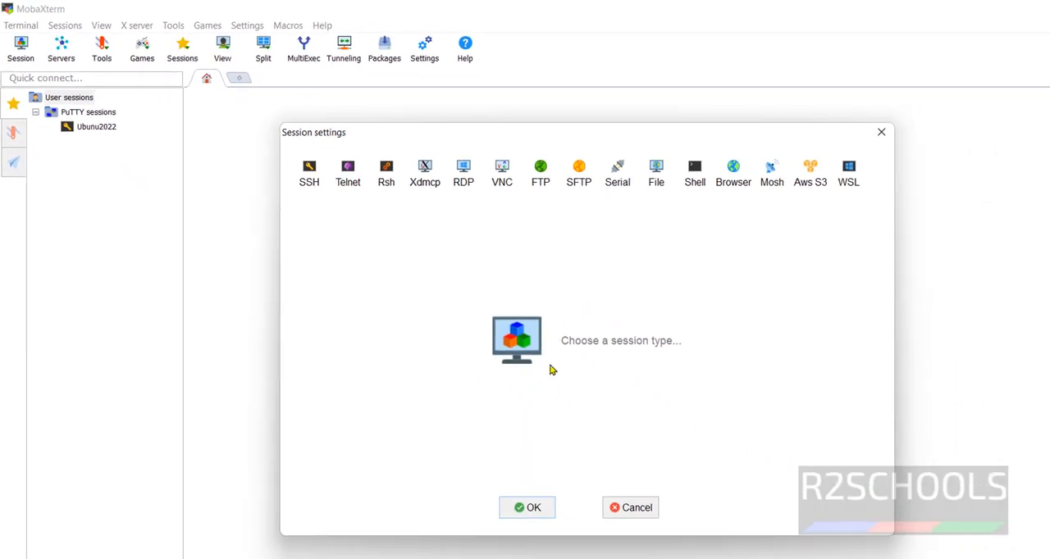
{"action": "left_click", "coordinate": [309, 172]}
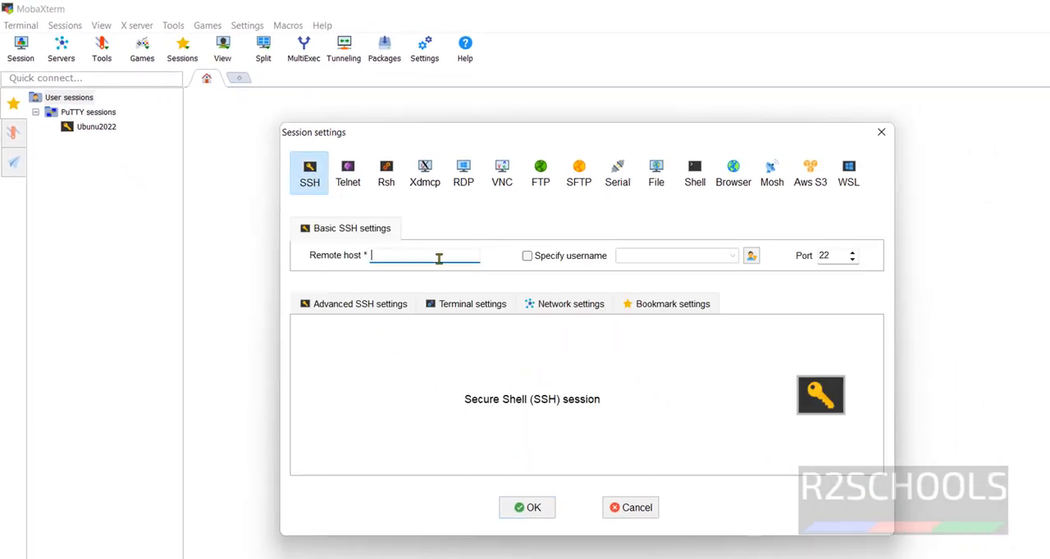
{"action": "mouse_move", "coordinate": [418, 255]}
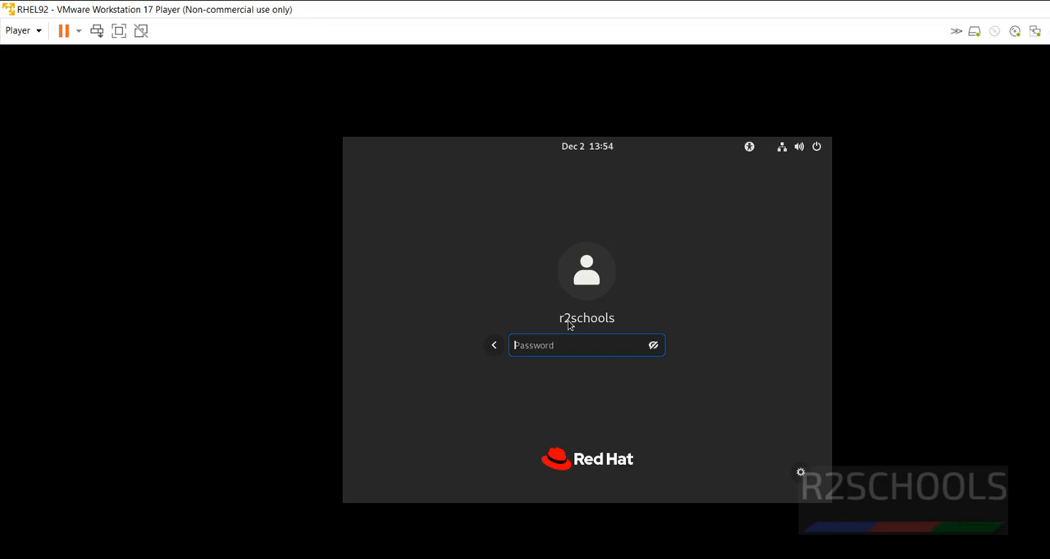
Log into the RHEL92 VM and select its IP address 192.168.106.145.
{"action": "type", "text": "password"}
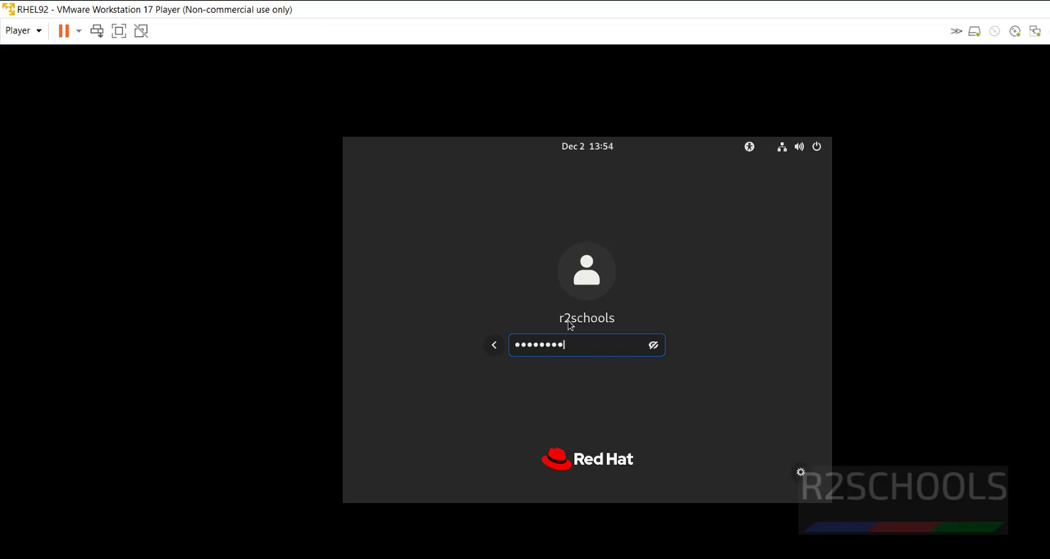
{"action": "key", "text": "Return"}
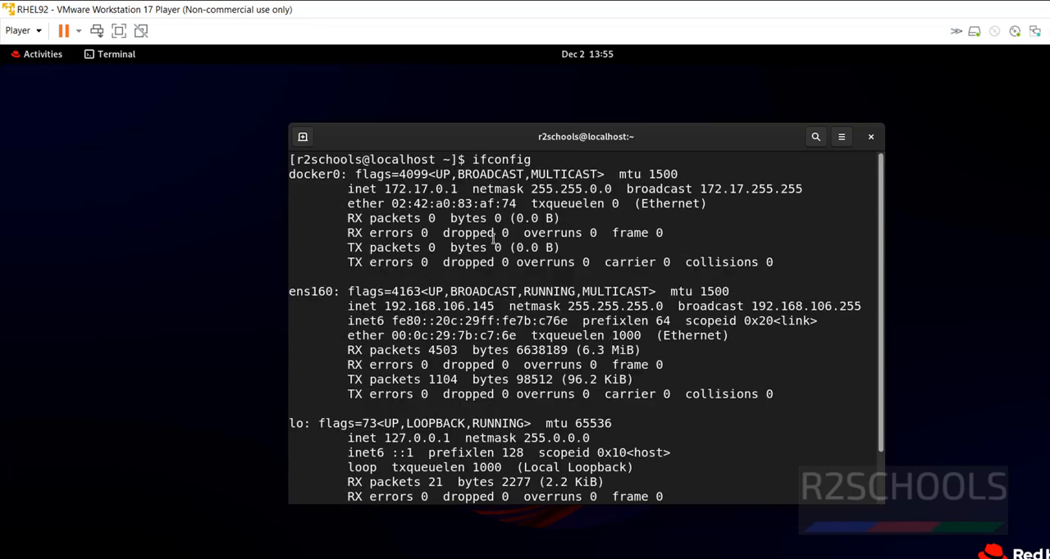
{"action": "double_click", "coordinate": [395, 306]}
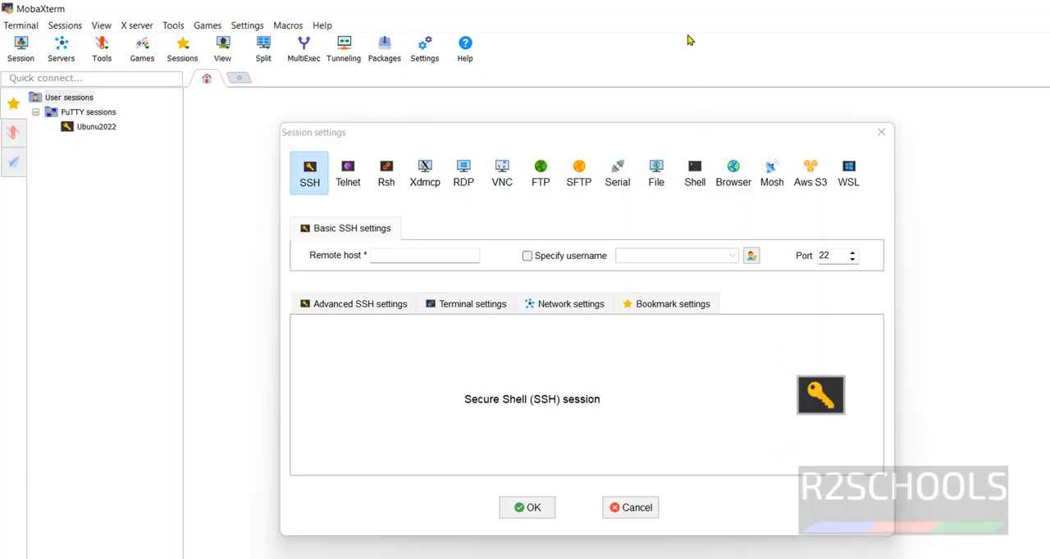
Enter remote host 192.168.106.145 and username r2schools, then submit the session.
{"action": "left_click", "coordinate": [424, 255]}
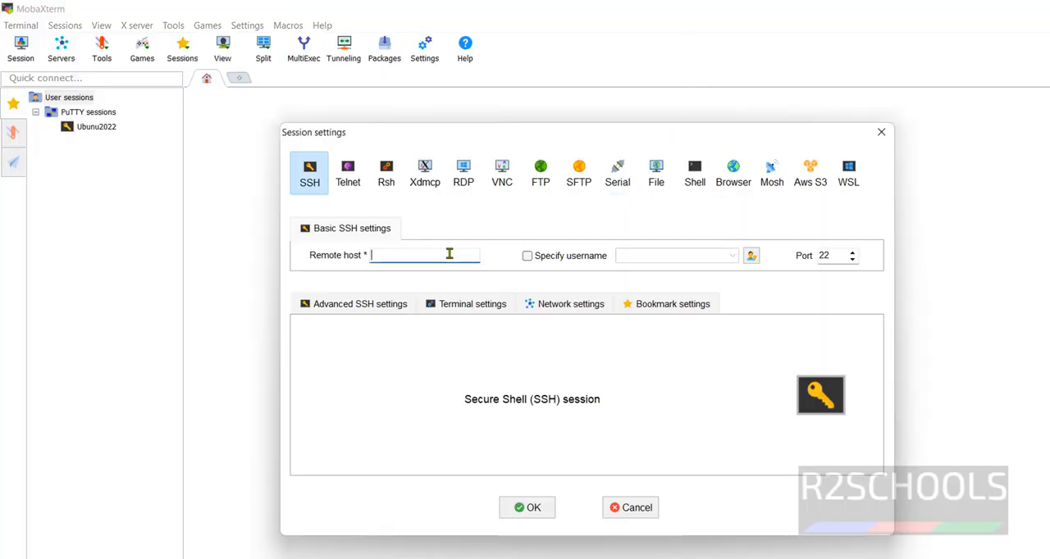
{"action": "type", "text": "192.168.106.145"}
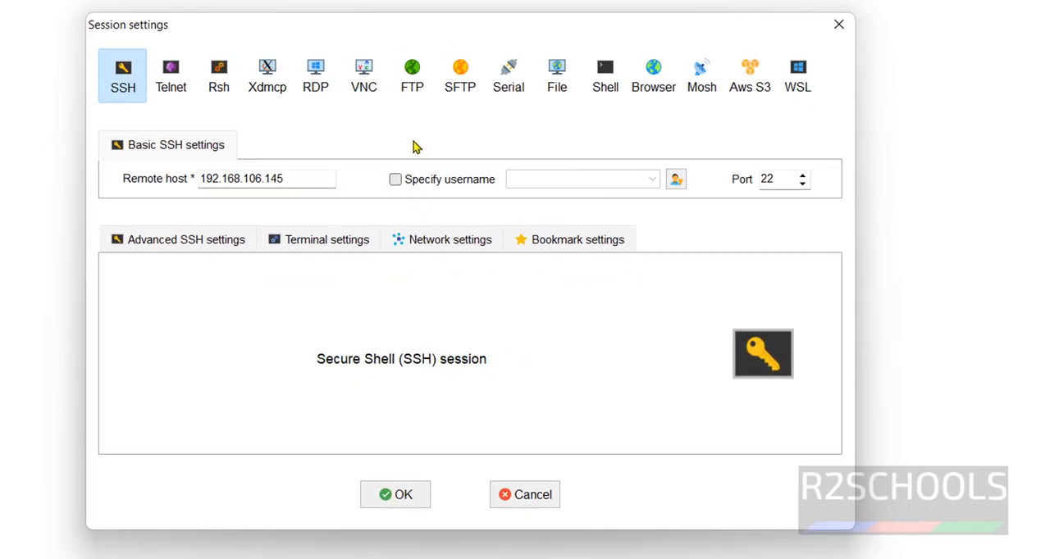
{"action": "mouse_move", "coordinate": [414, 187]}
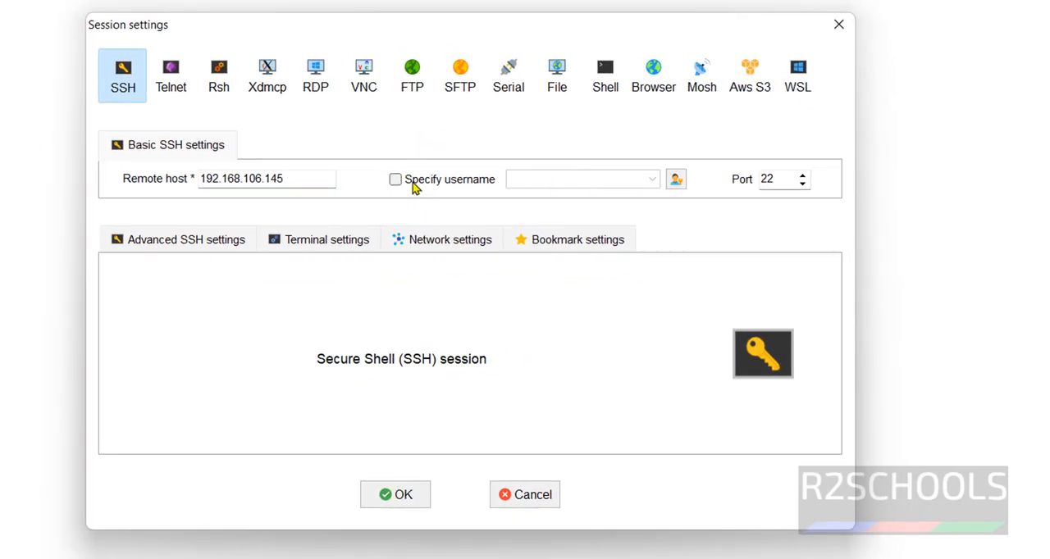
{"action": "left_click", "coordinate": [396, 179]}
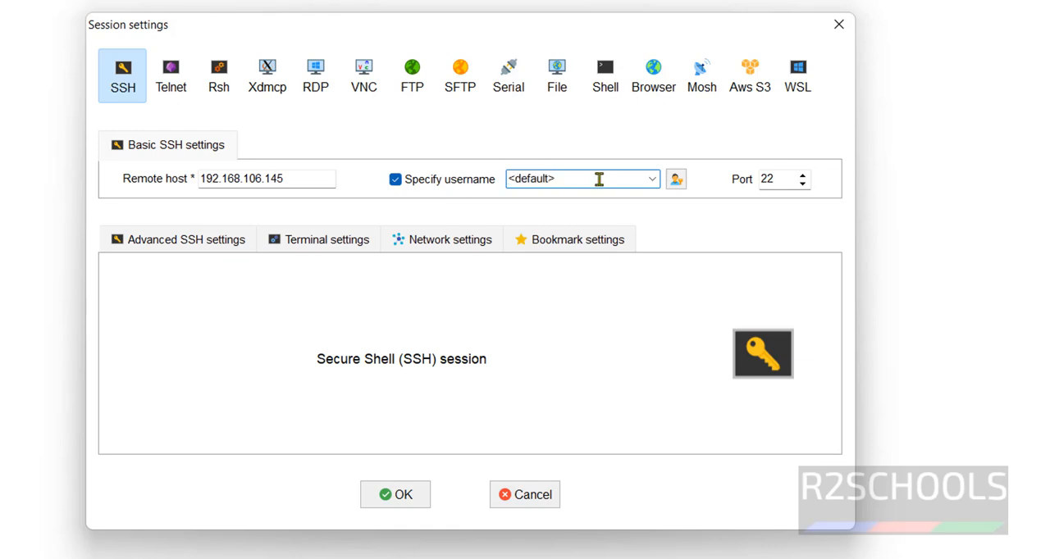
{"action": "left_click", "coordinate": [394, 495]}
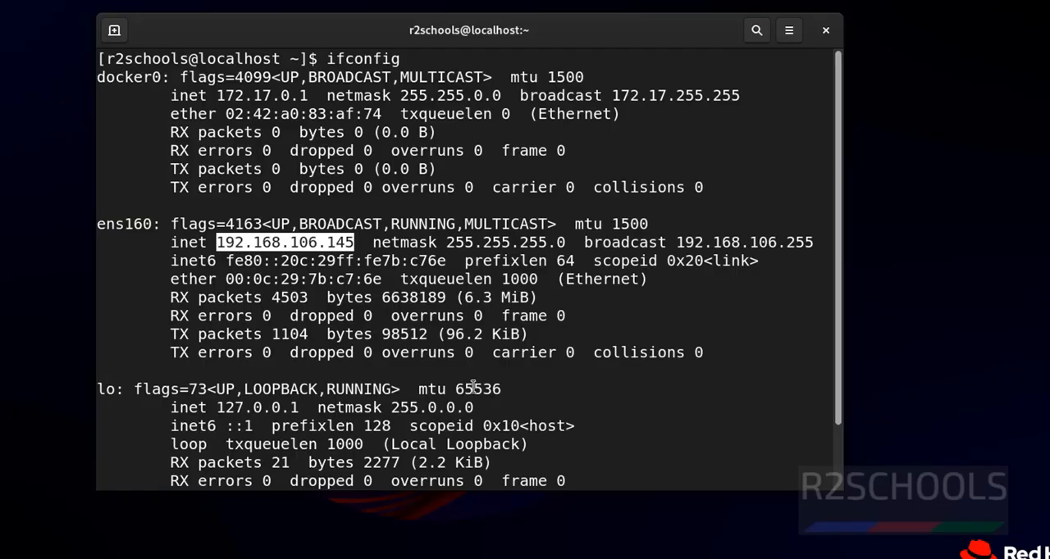
{"action": "scroll", "scroll_direction": "down", "scroll_amount": 3}
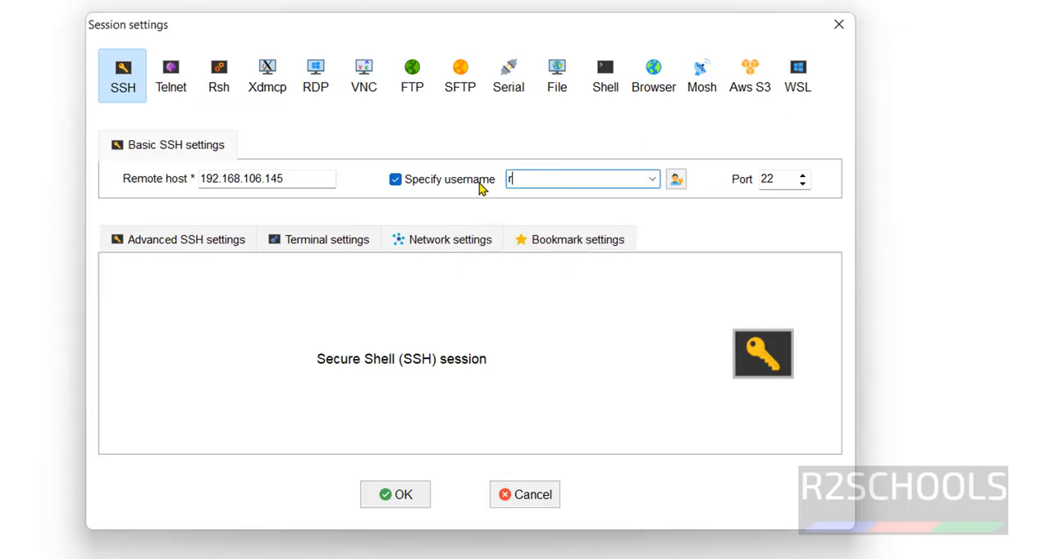
{"action": "type", "text": "2schools"}
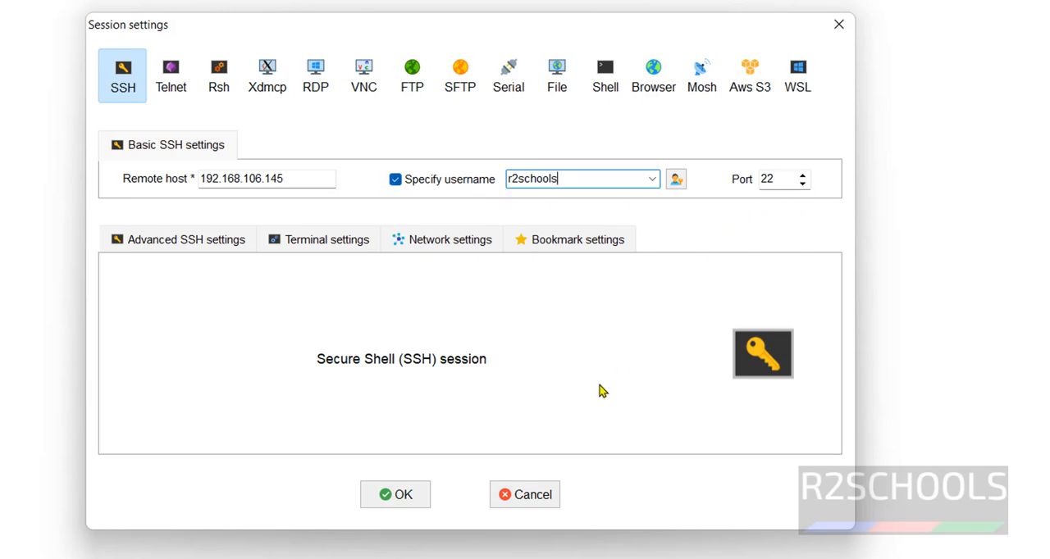
{"action": "left_click", "coordinate": [394, 495]}
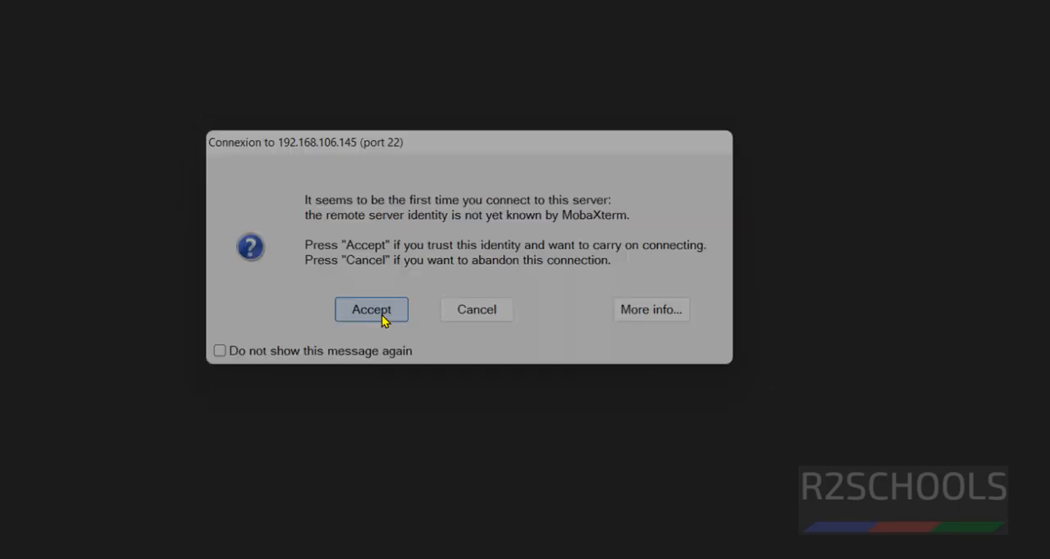
Accept the server's host key and save the login password.
{"action": "left_click", "coordinate": [370, 310]}
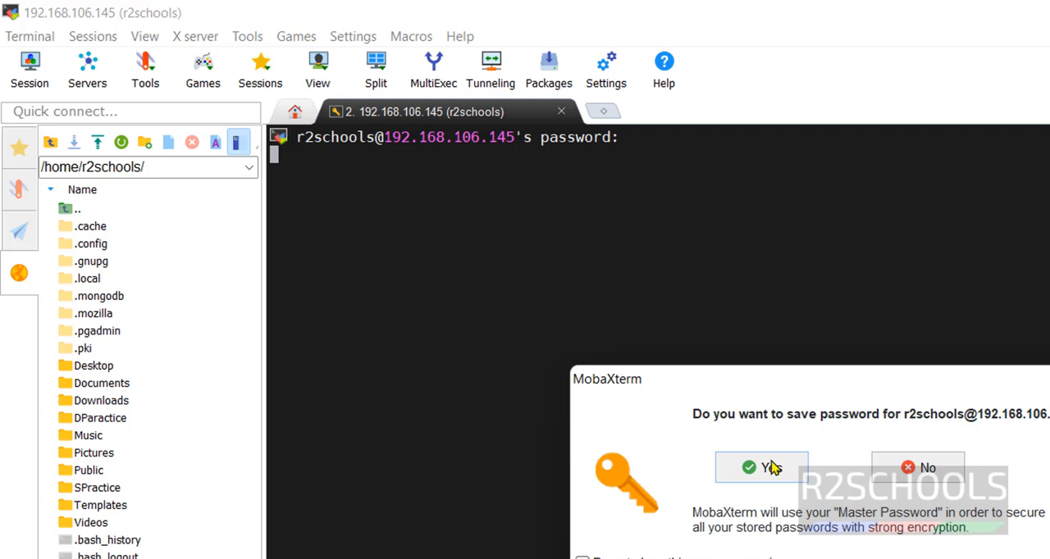
{"action": "left_click", "coordinate": [760, 468]}
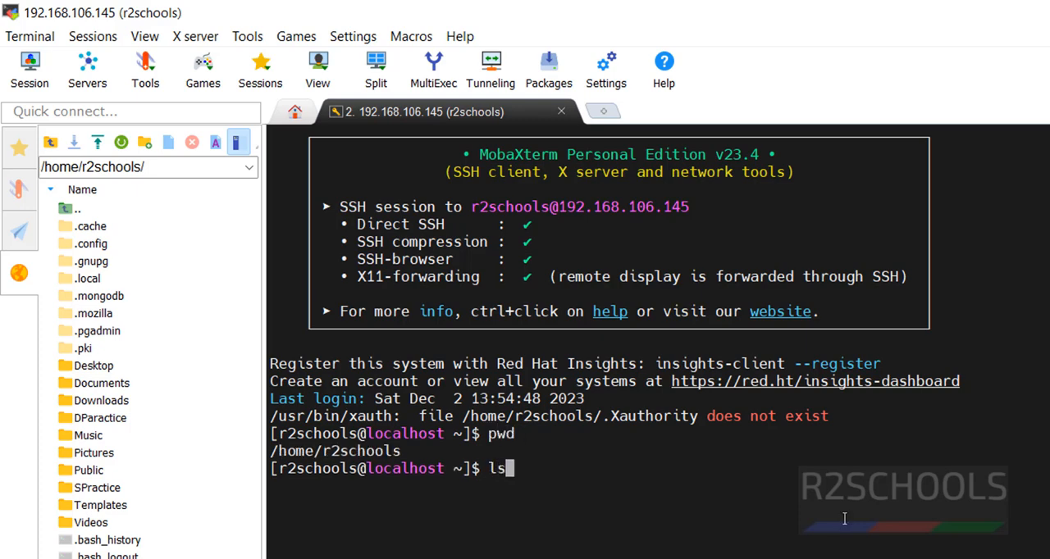
Run ls, select the DParactice folder name in the output, and begin typing ifconfig.
{"action": "key", "text": "Return"}
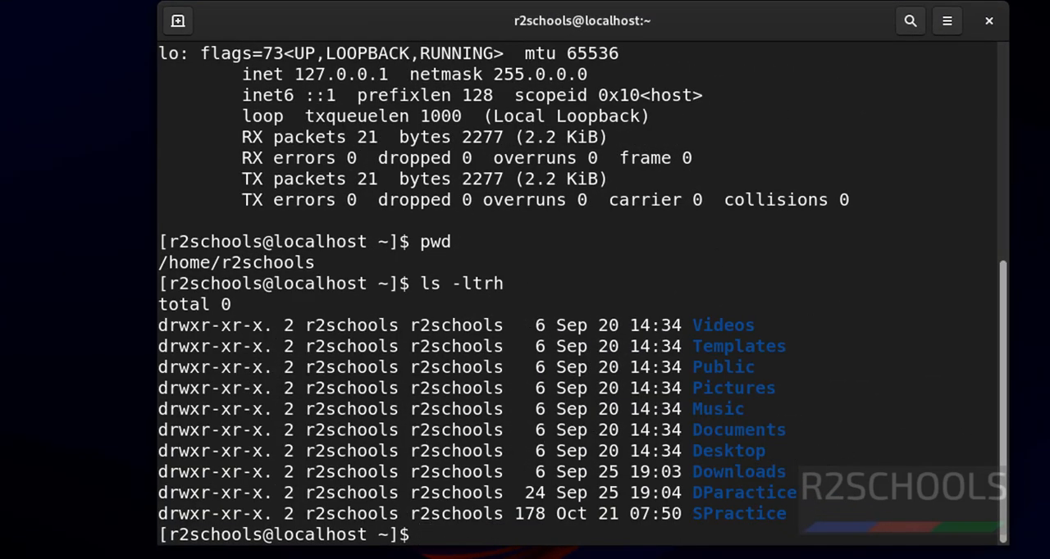
{"action": "double_click", "coordinate": [743, 492]}
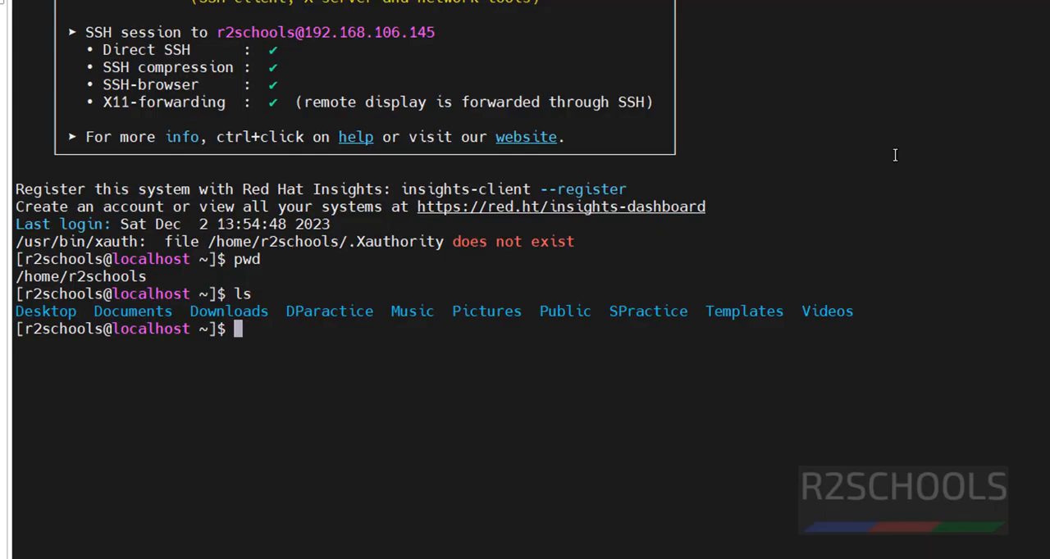
{"action": "double_click", "coordinate": [648, 311]}
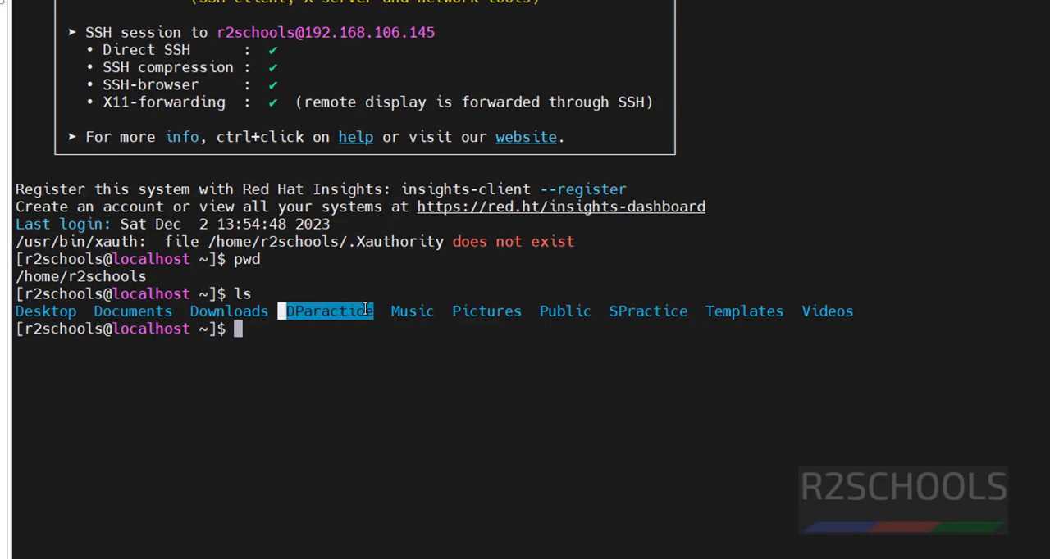
{"action": "type", "text": "ifconfig"}
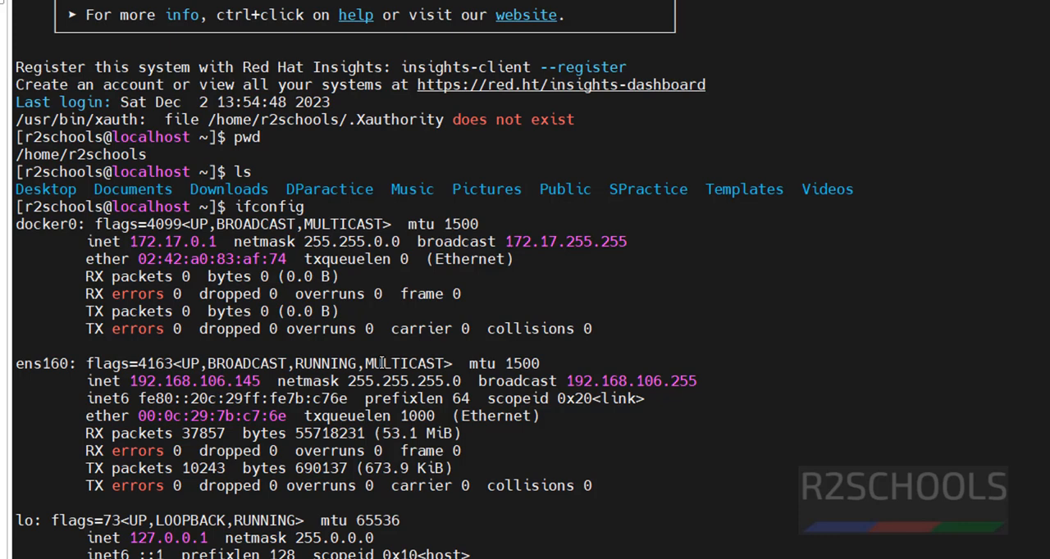
{"action": "mouse_move", "coordinate": [132, 381]}
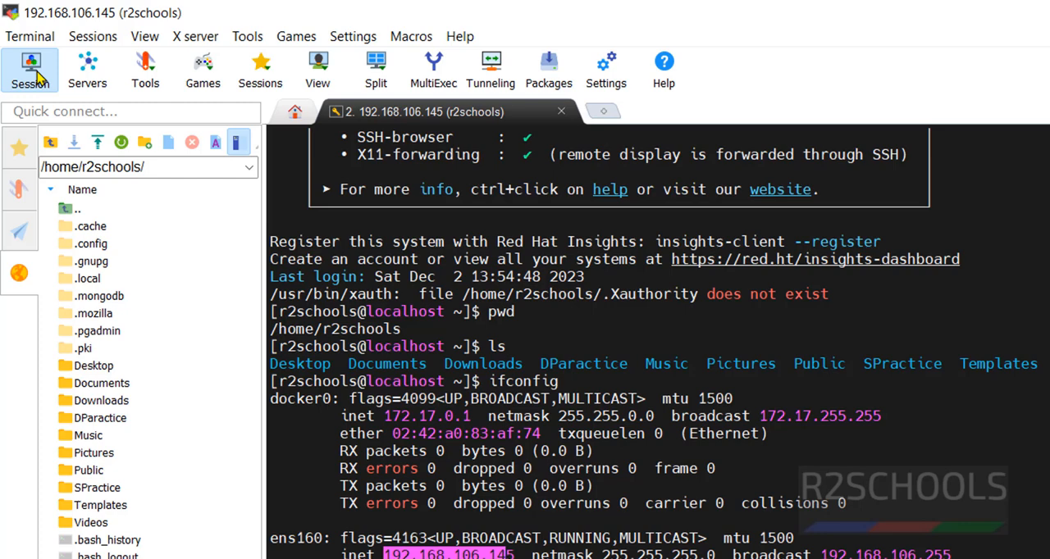
Start a new SSH session and focus its empty Remote host field.
{"action": "left_click", "coordinate": [29, 70]}
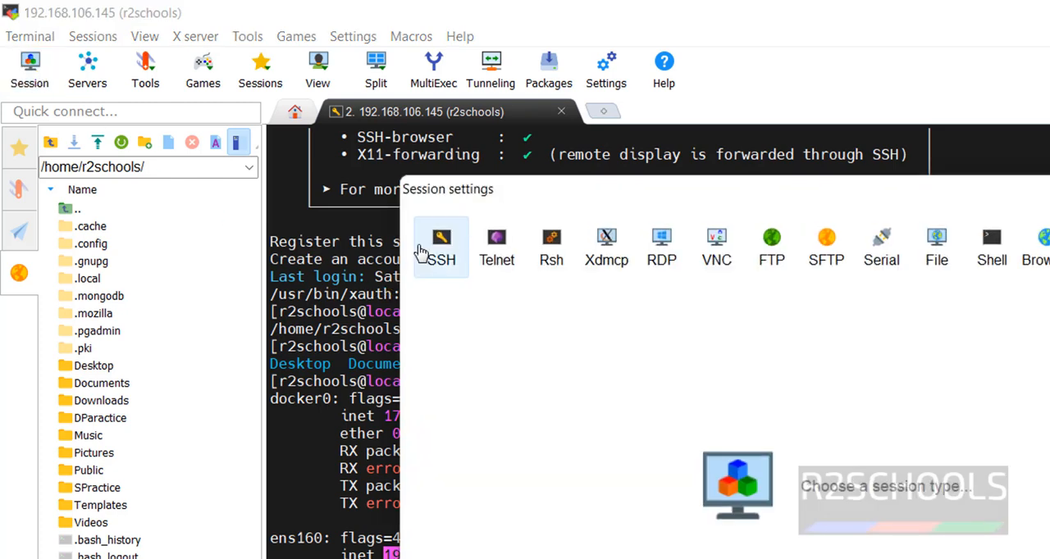
{"action": "left_click", "coordinate": [441, 246]}
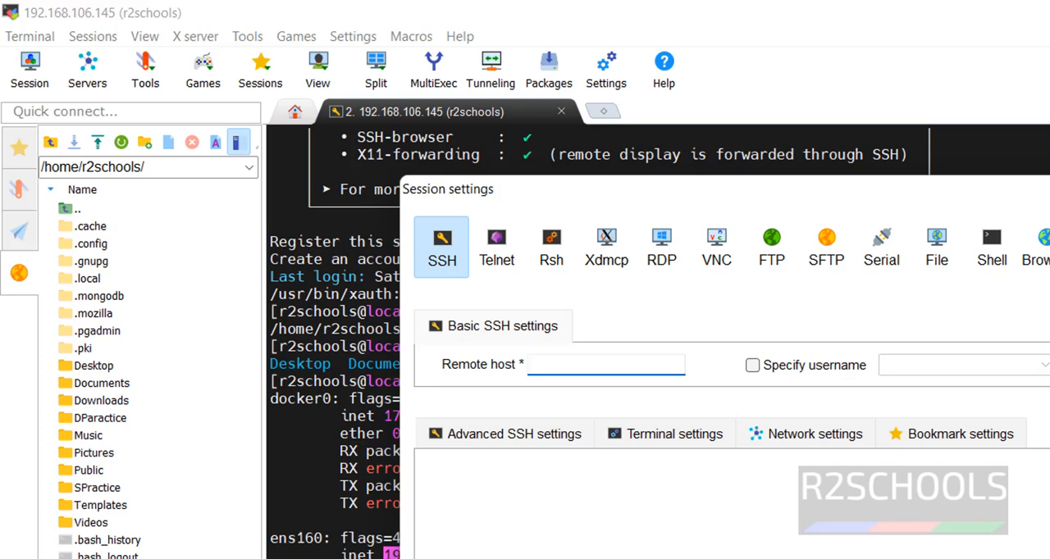
{"action": "left_click", "coordinate": [605, 364]}
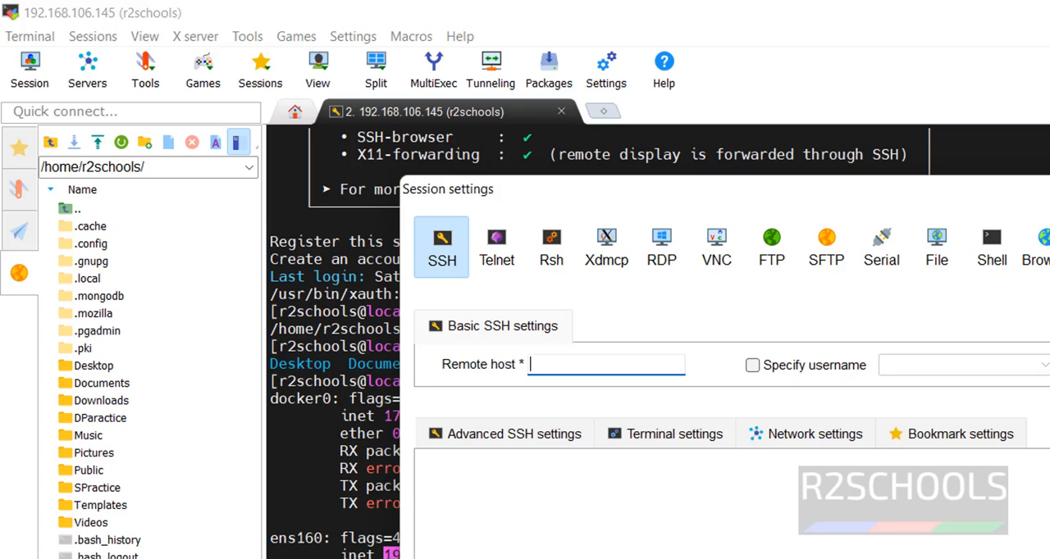
{"action": "mouse_move", "coordinate": [685, 534]}
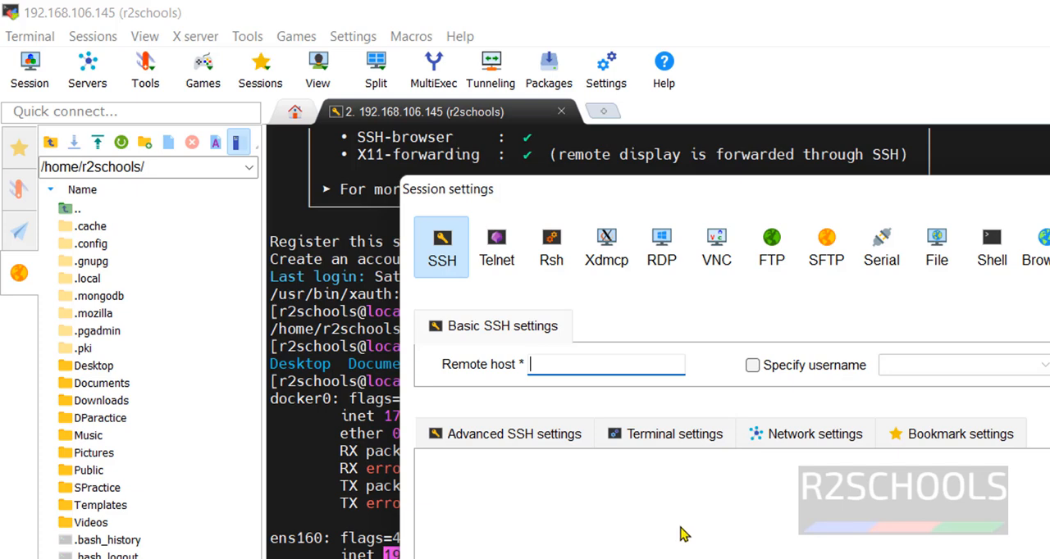